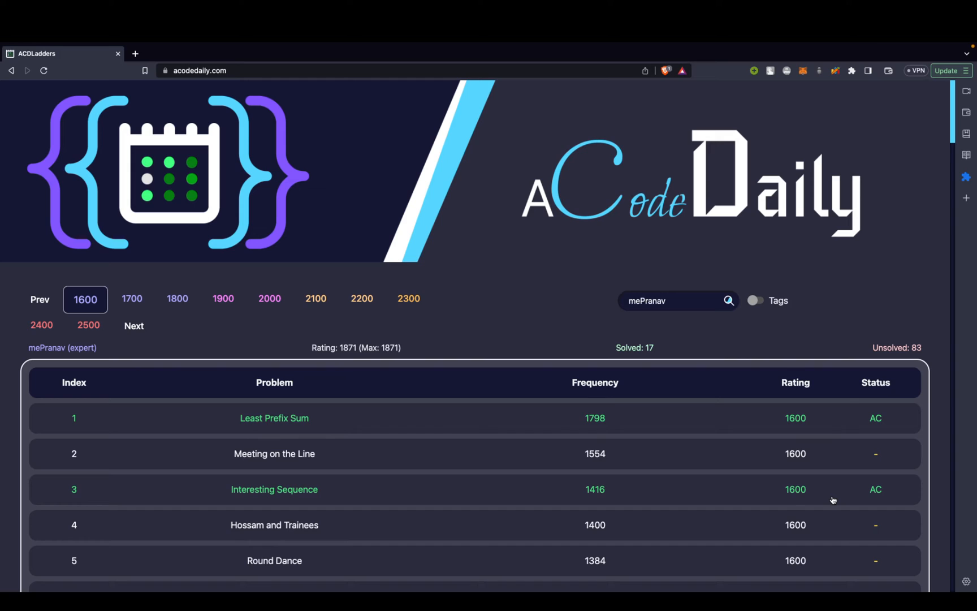
mouse_move(898, 474)
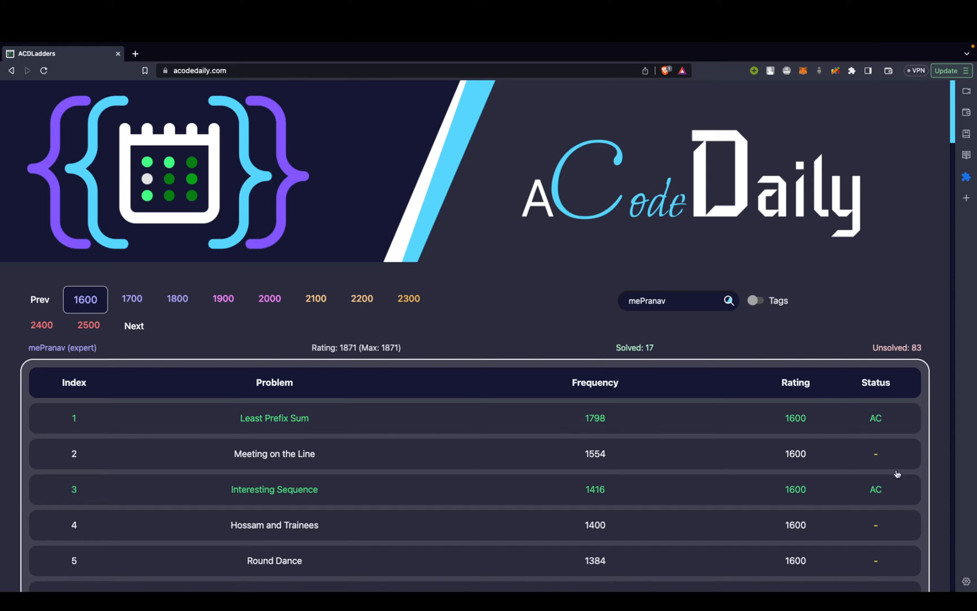
mouse_move(299, 349)
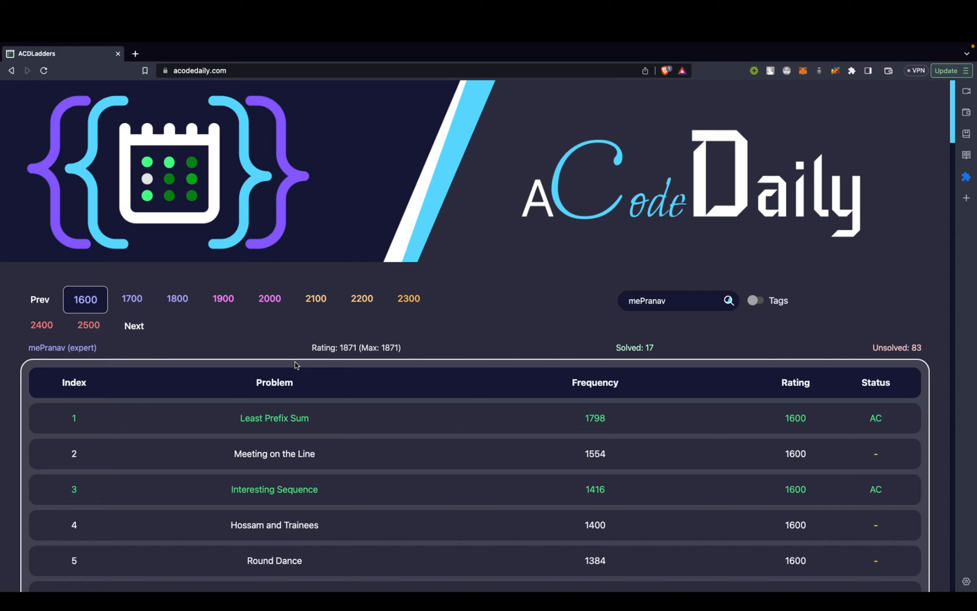
Scroll down the default 1200-rated ladder with the CF Handle box left empty
scroll(down, 3)
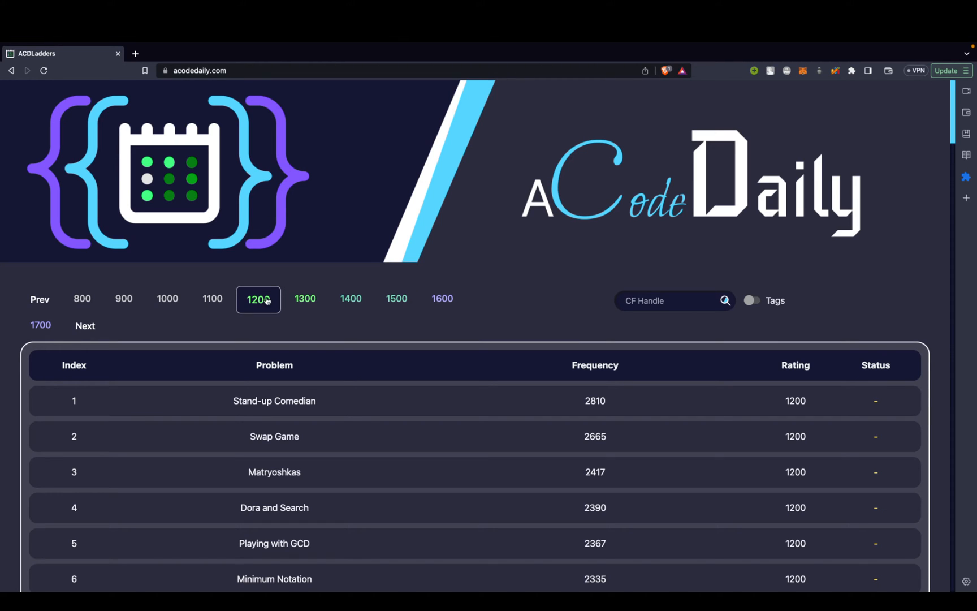
Page the rating buttons up to the higher ranges and load the 2100-rated ladder
click(85, 325)
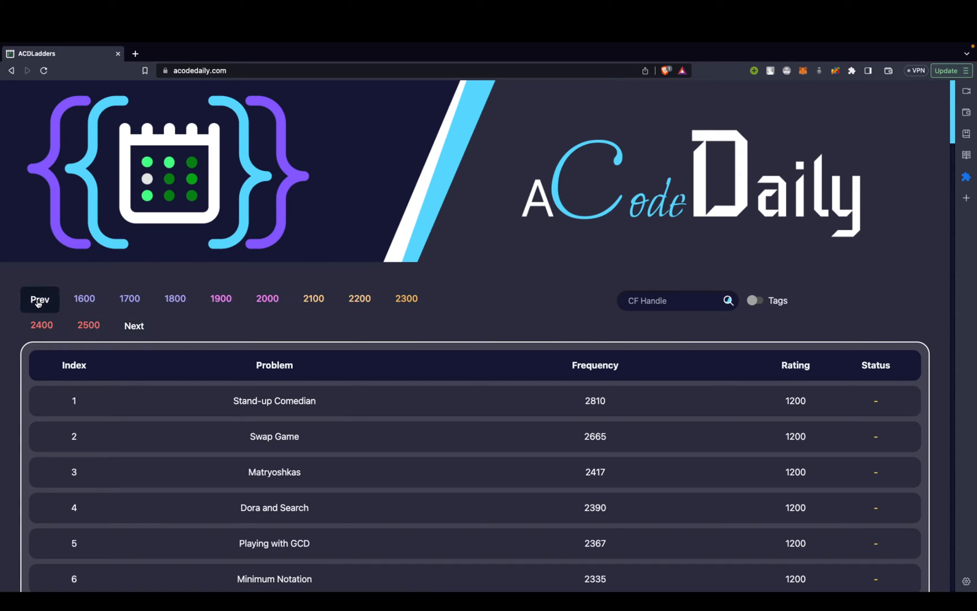
click(39, 300)
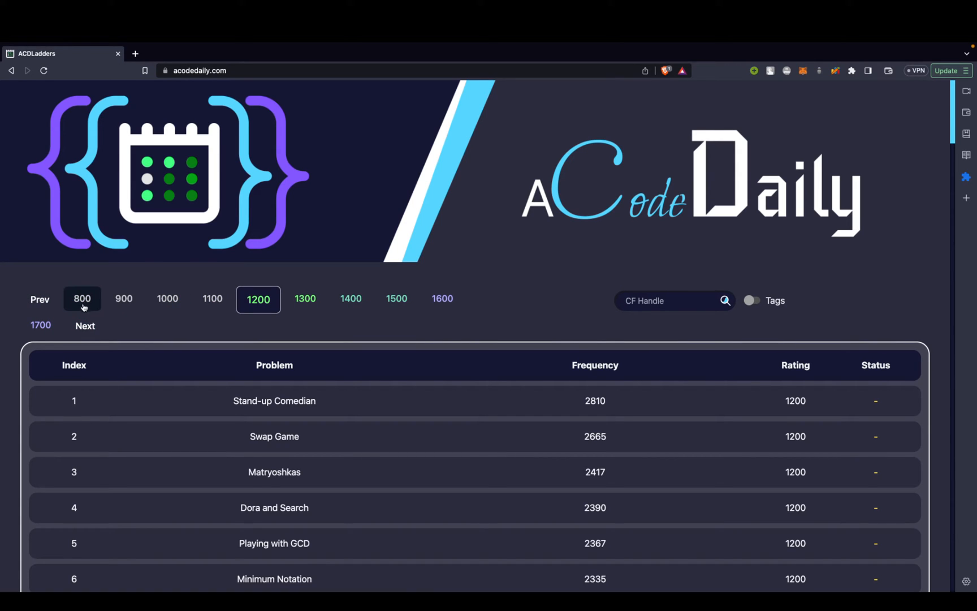
mouse_move(85, 325)
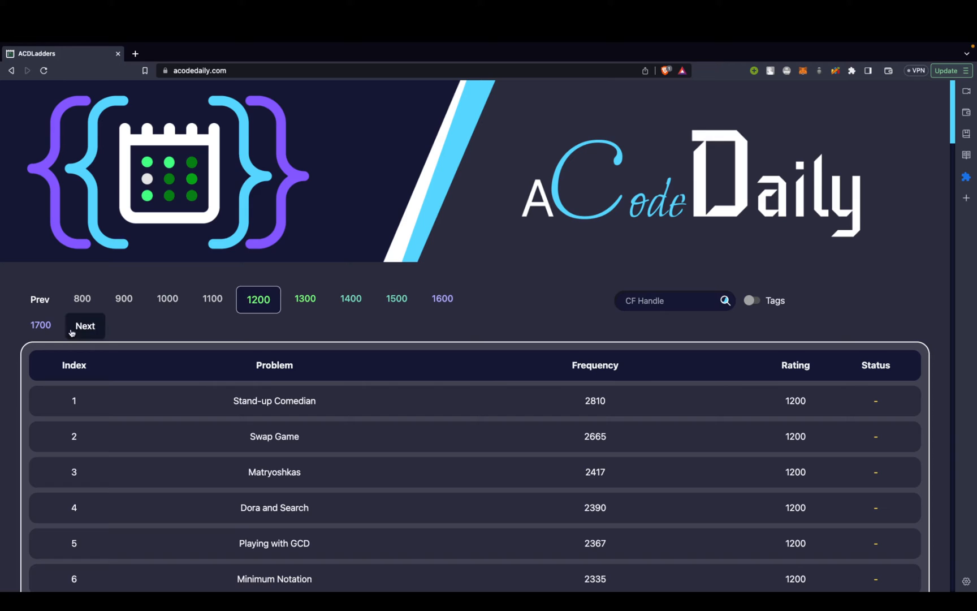
click(84, 325)
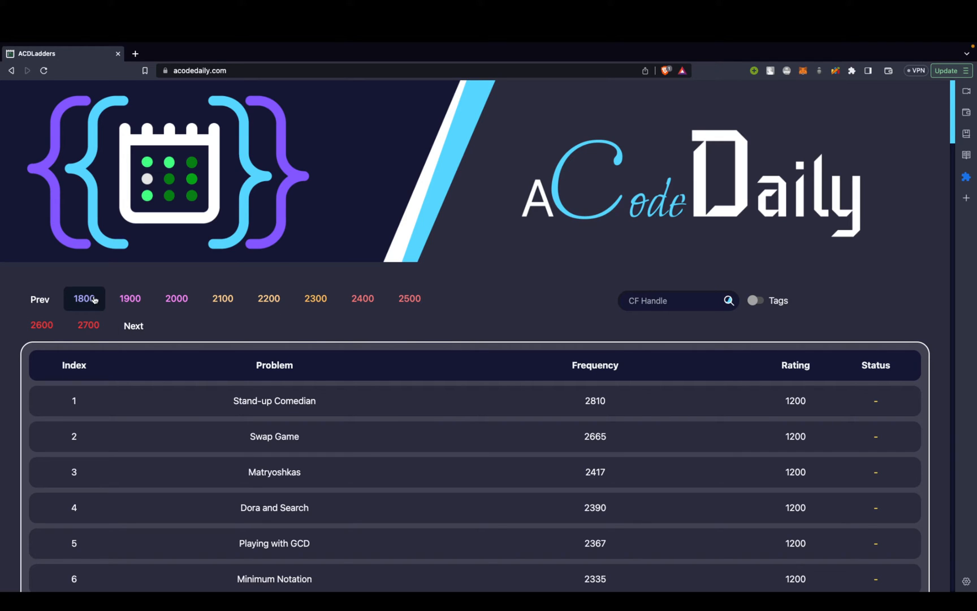
click(134, 325)
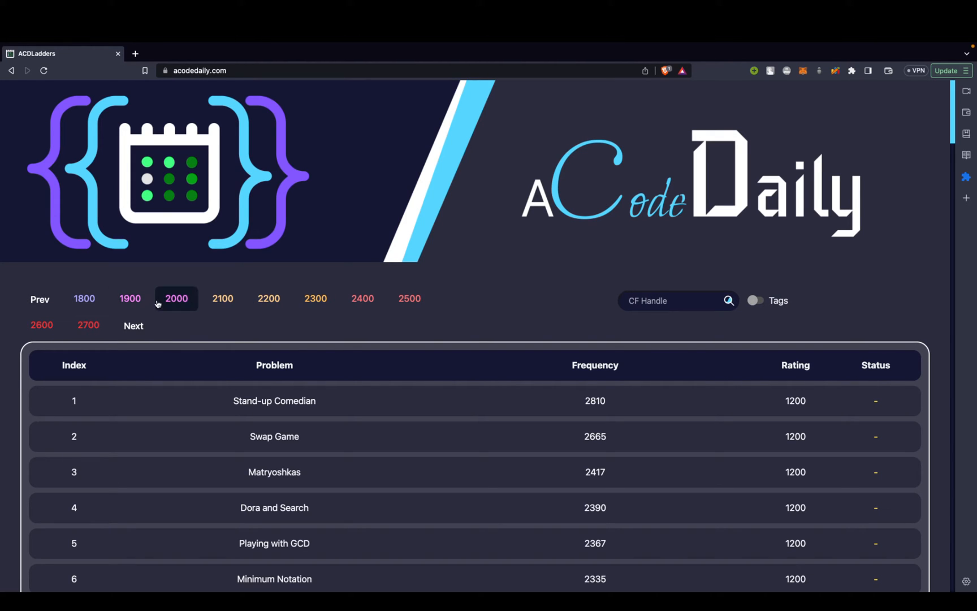
click(222, 298)
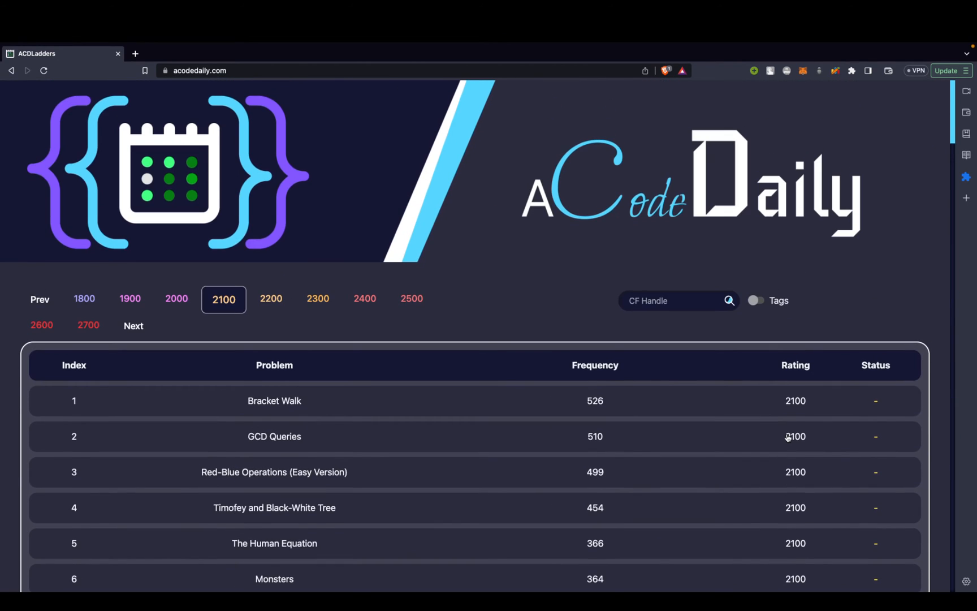
Go back toward the lowest ratings to bring the 800-rated ladder, headed by Greatest Convex, back
double_click(594, 365)
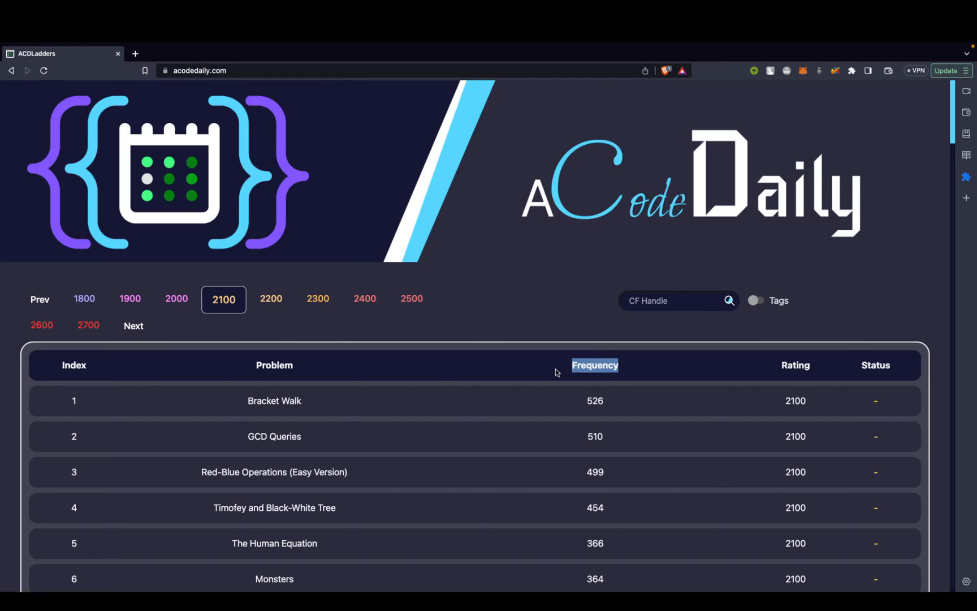
mouse_move(603, 411)
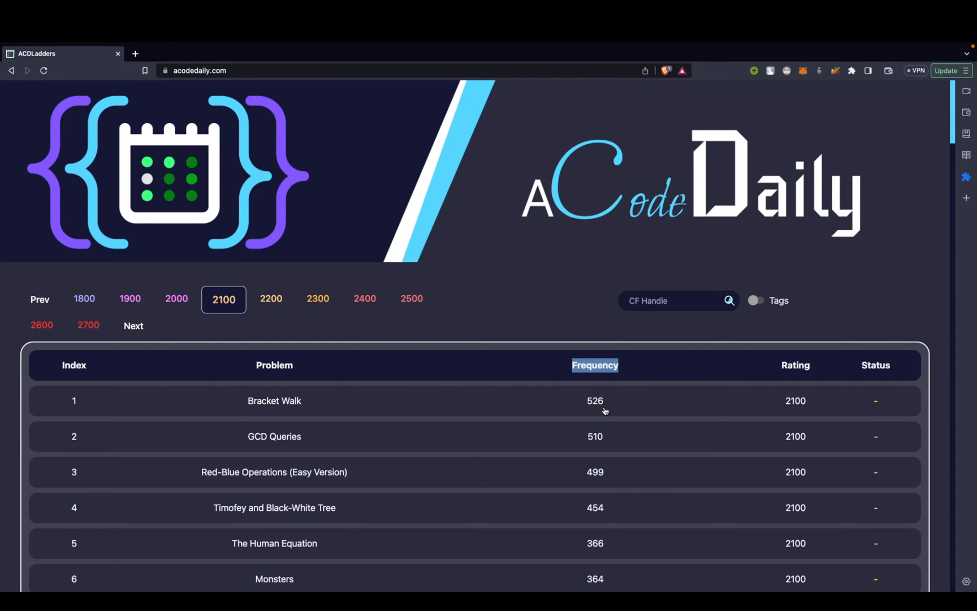
click(274, 401)
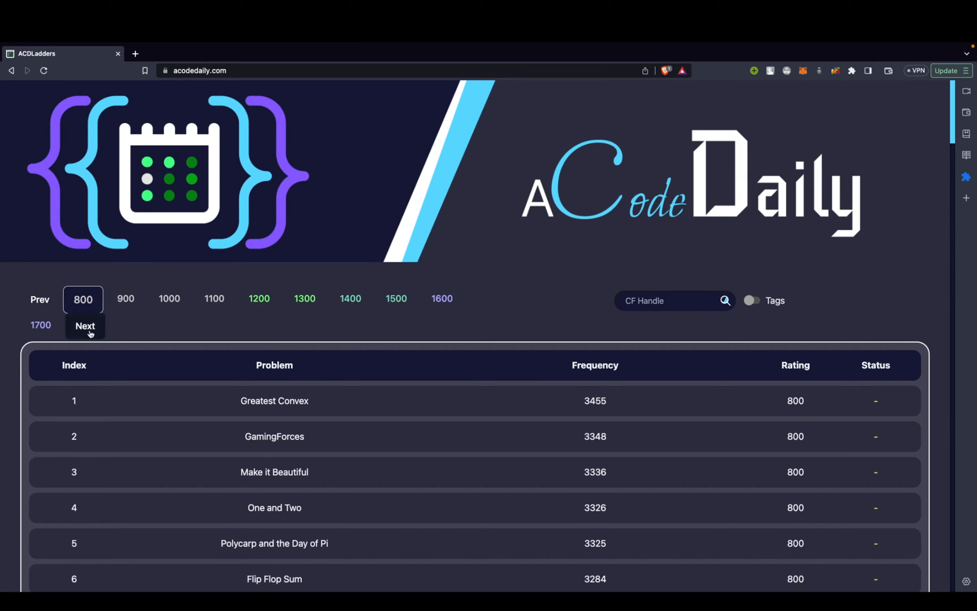
mouse_move(252, 323)
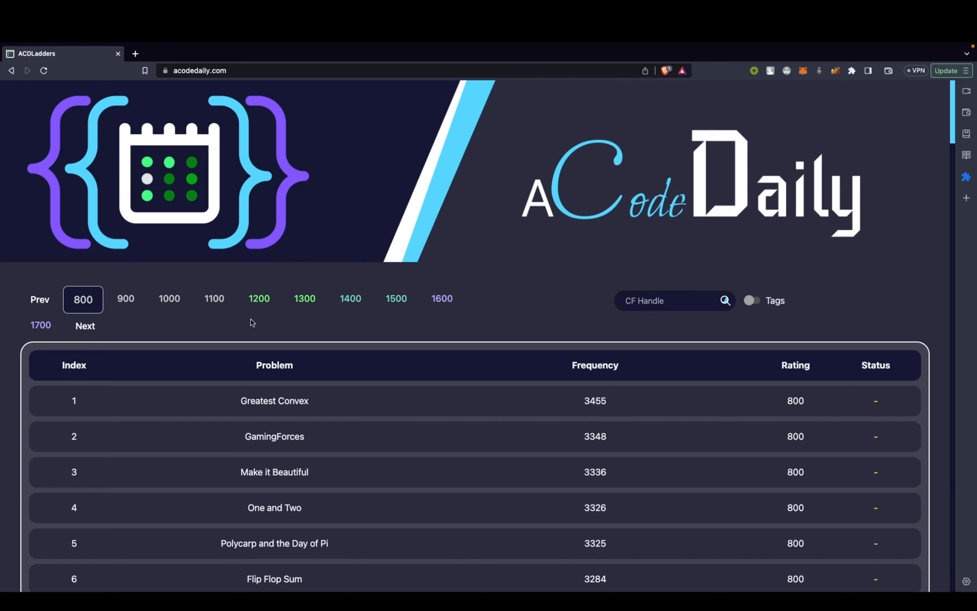
Enter the Codeforces handle mePranav and look up its ladder progress
click(673, 301)
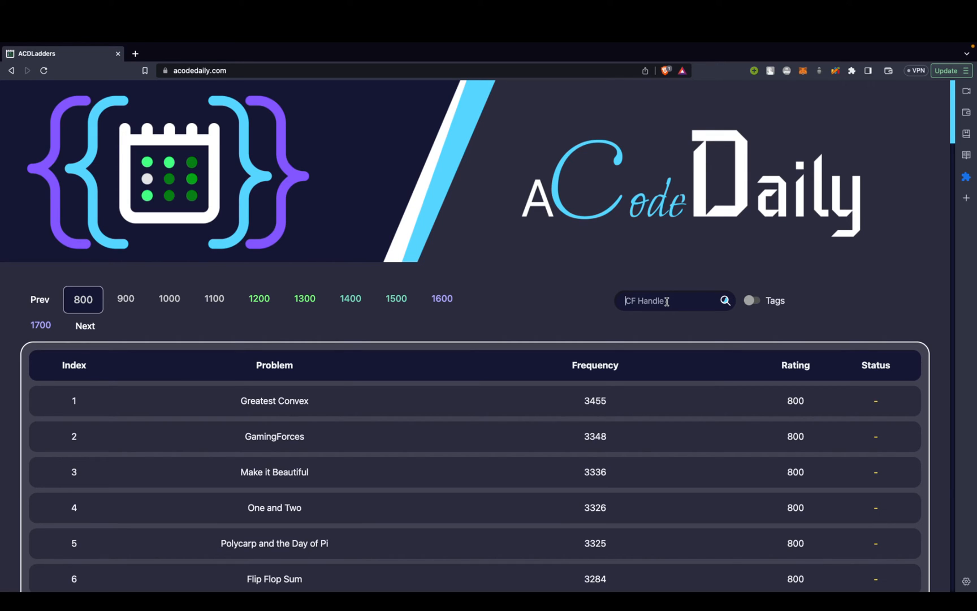
text(me)
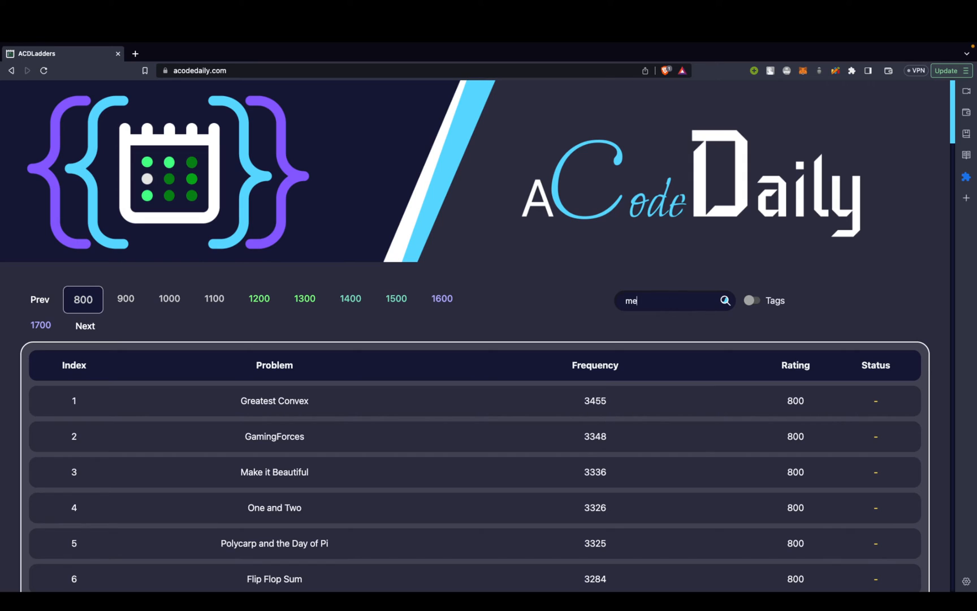
text(Pranav)
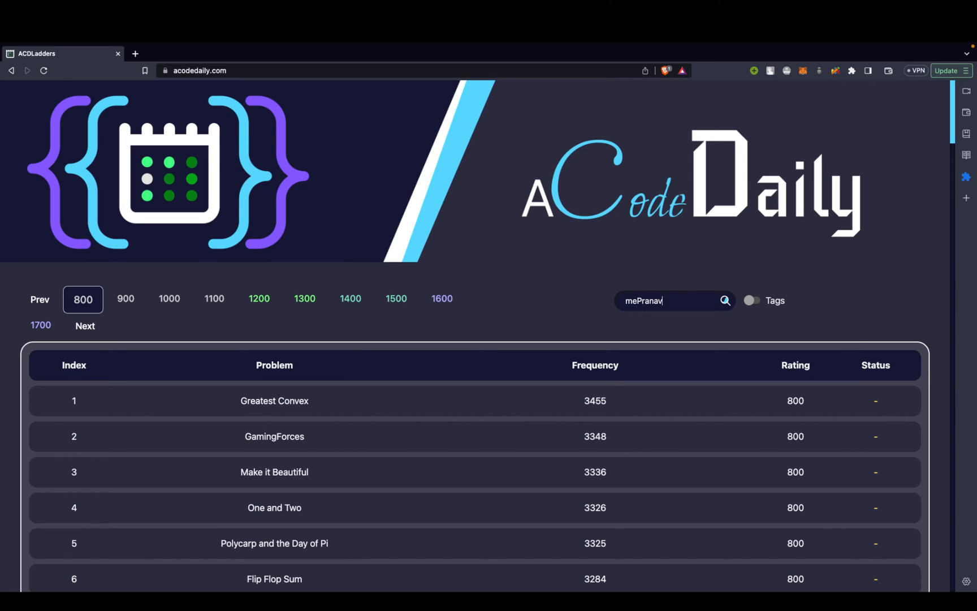
click(725, 300)
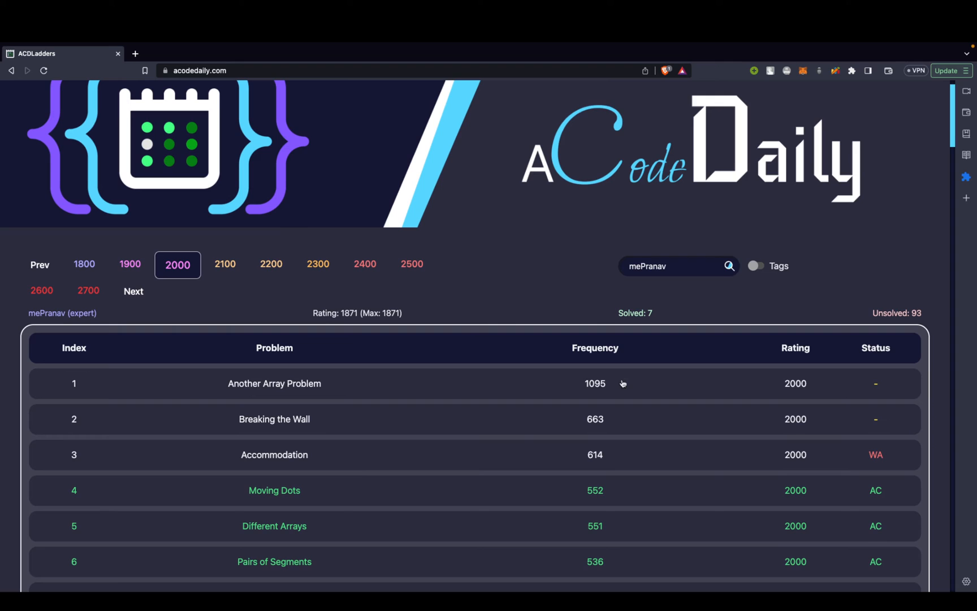
Scroll down mePranav's 2000-rated ladder rows past a TLE attempt, reviewing the Status column
scroll(down, 3)
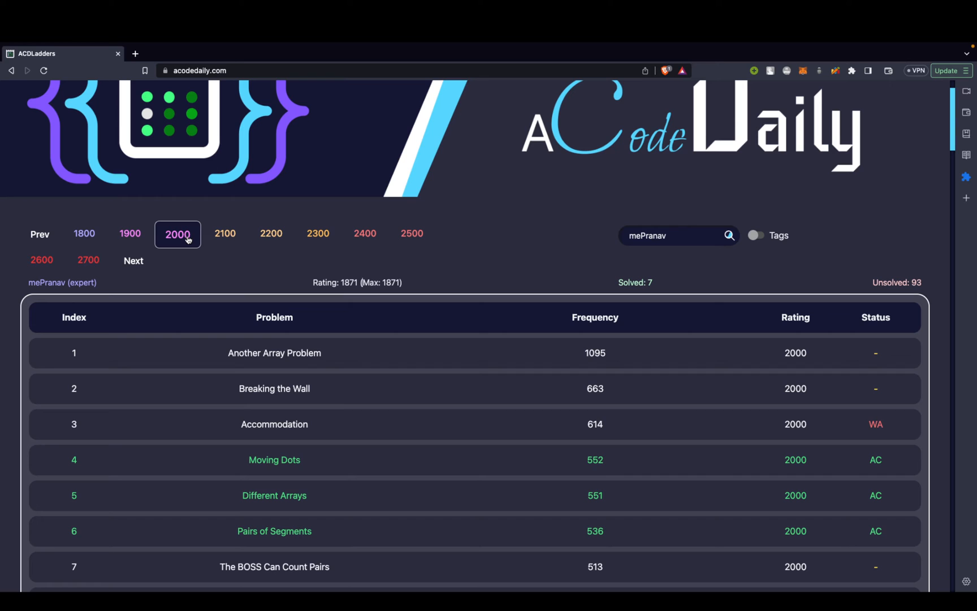
scroll(down, 3)
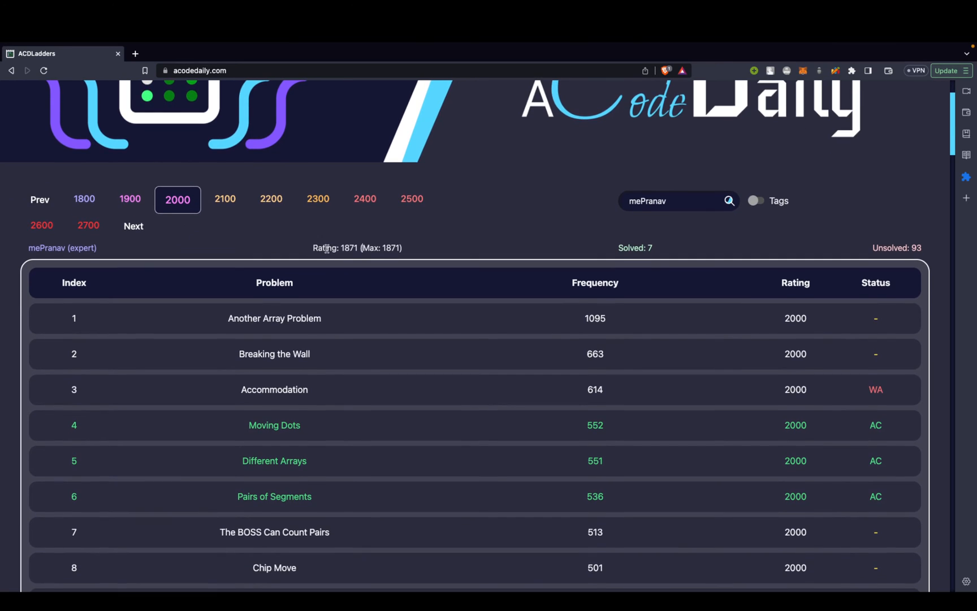
scroll(down, 3)
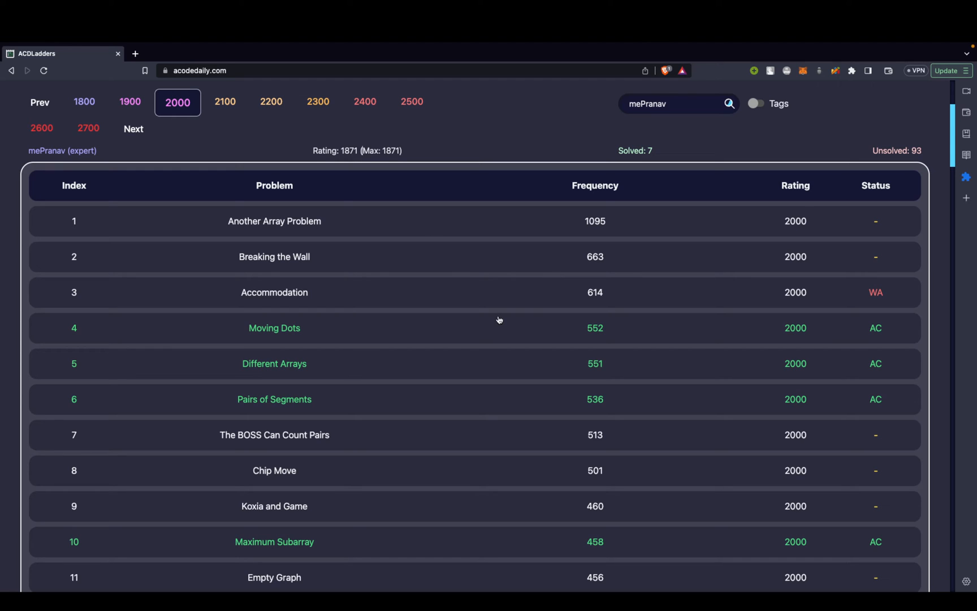
mouse_move(810, 334)
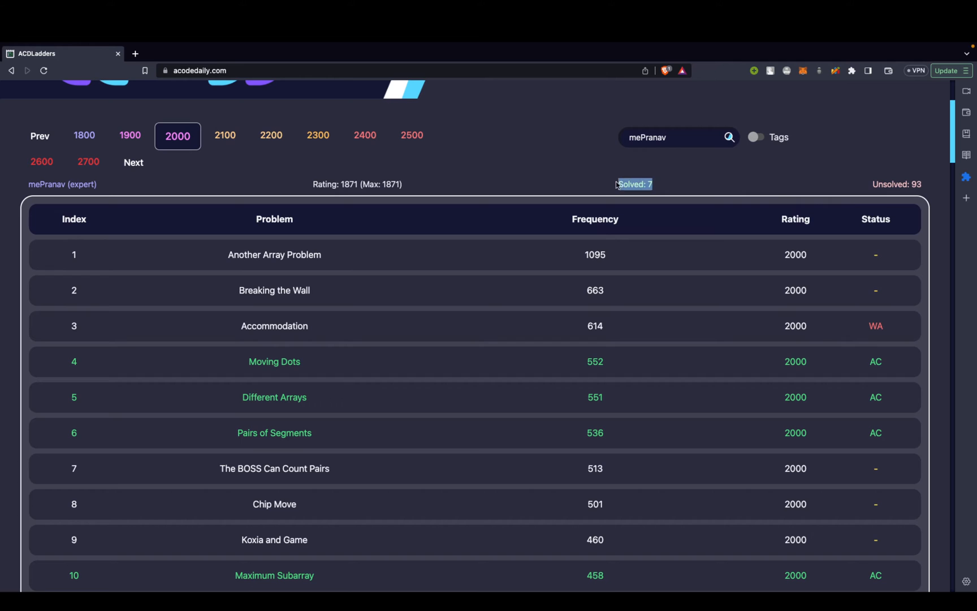
scroll(down, 3)
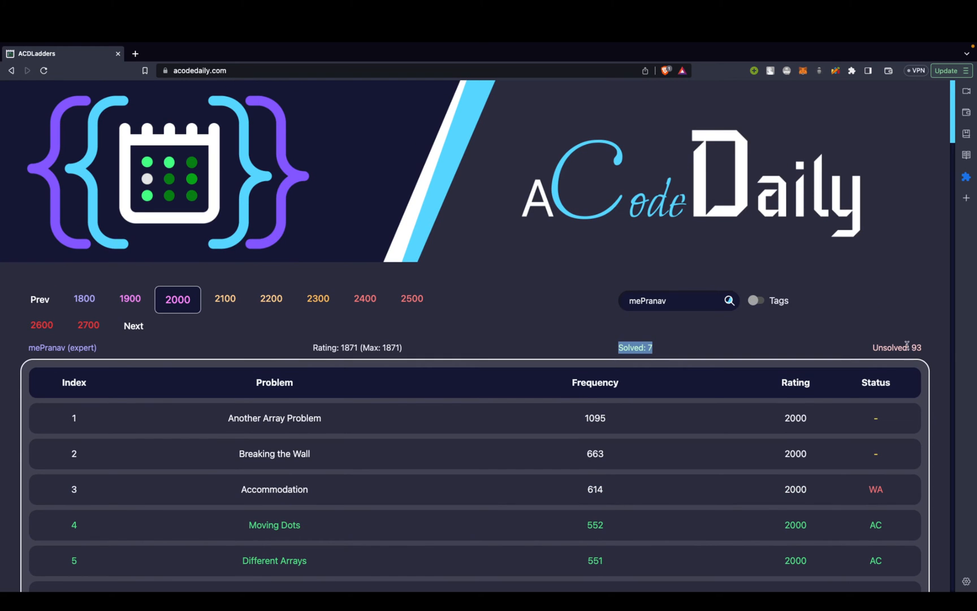
scroll(down, 3)
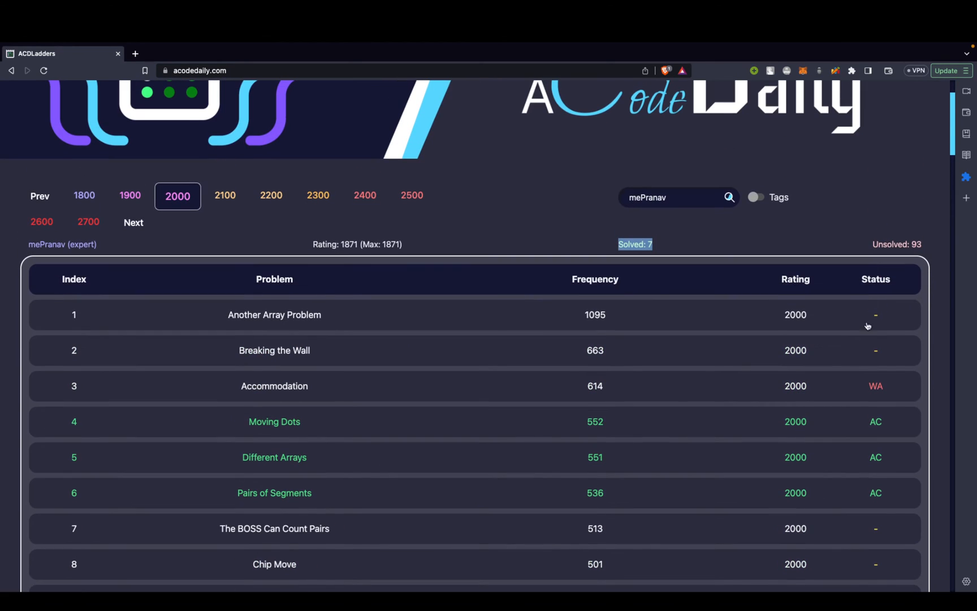
mouse_move(146, 379)
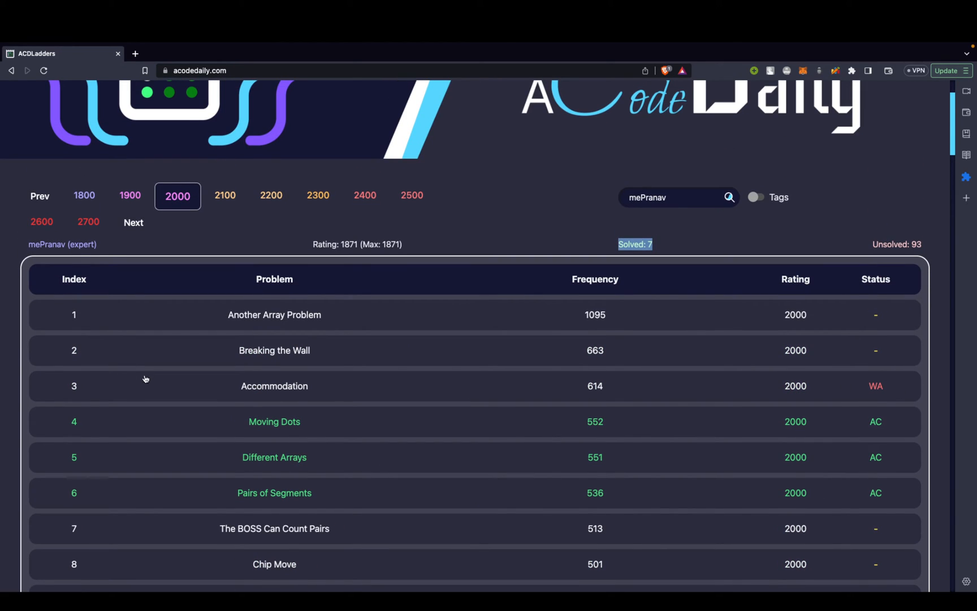
mouse_move(320, 398)
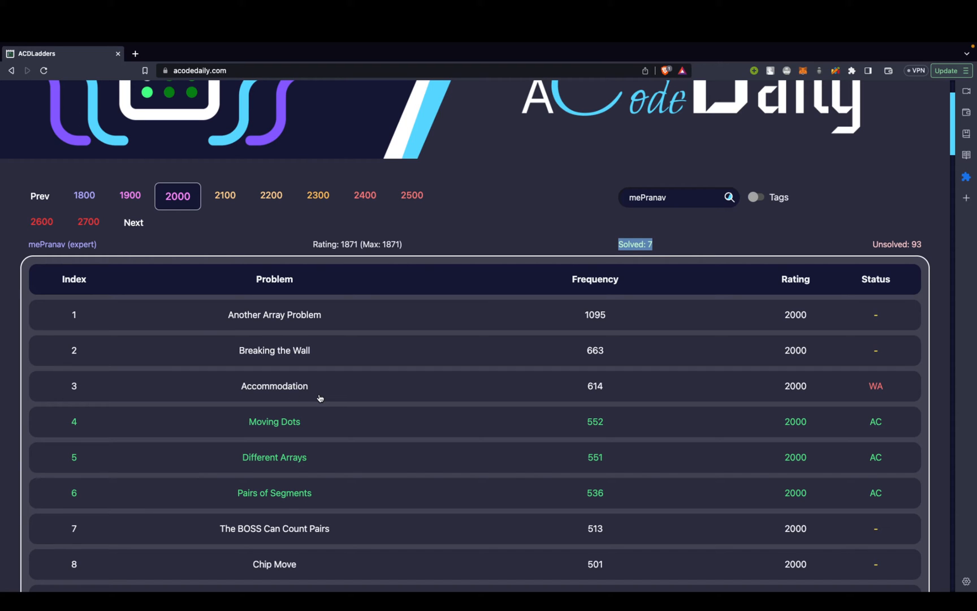
scroll(down, 3)
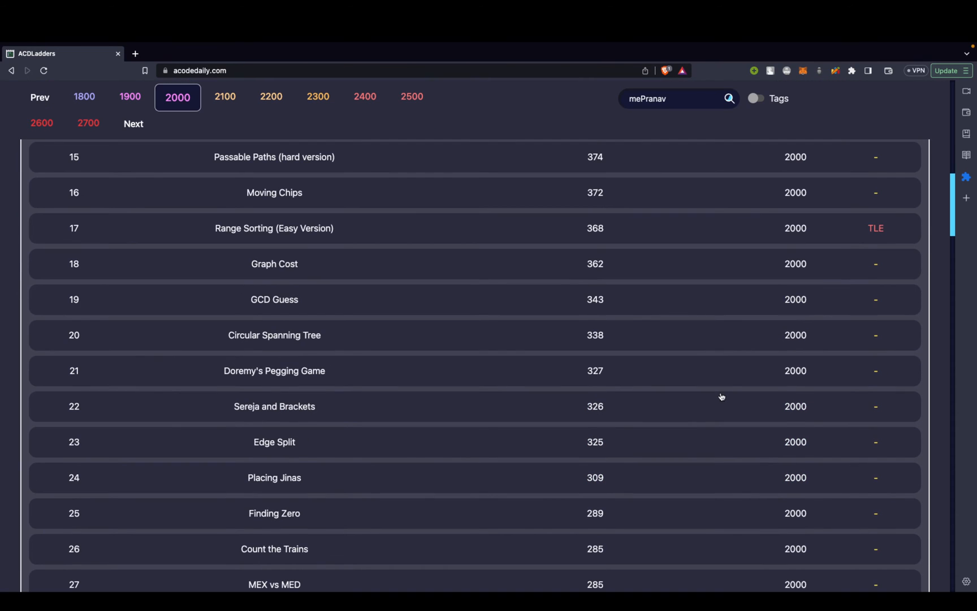
mouse_move(460, 255)
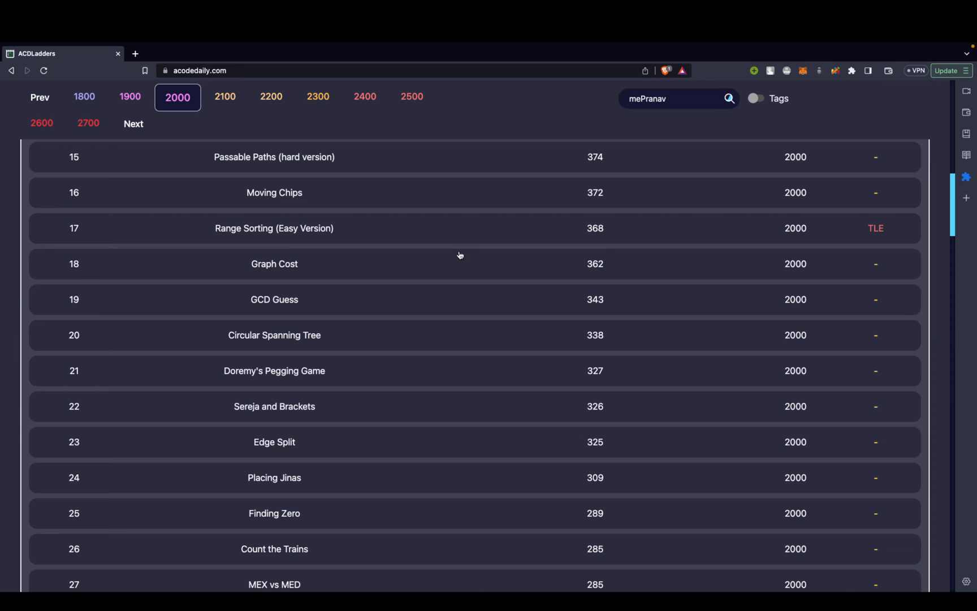
mouse_move(325, 245)
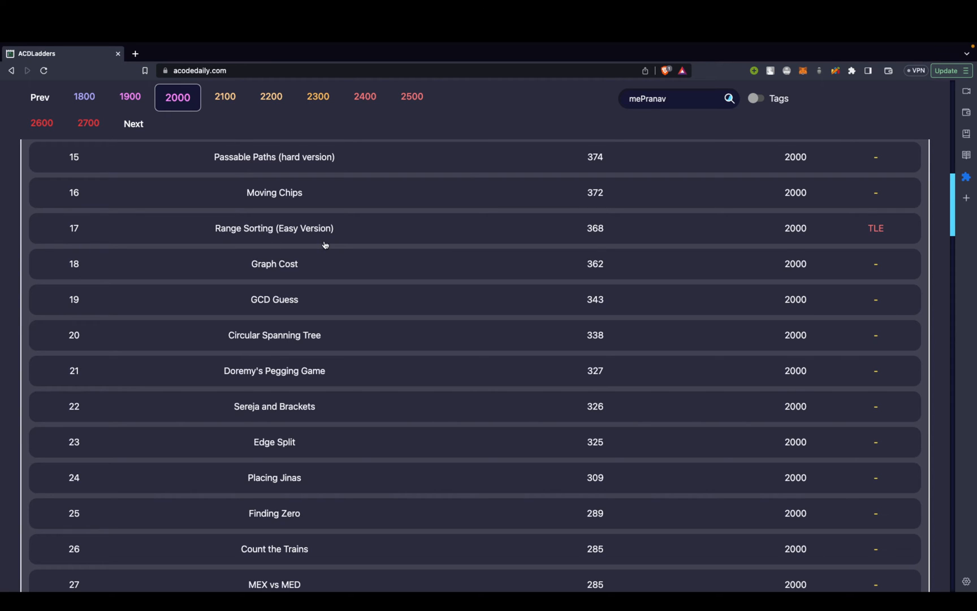
scroll(down, 3)
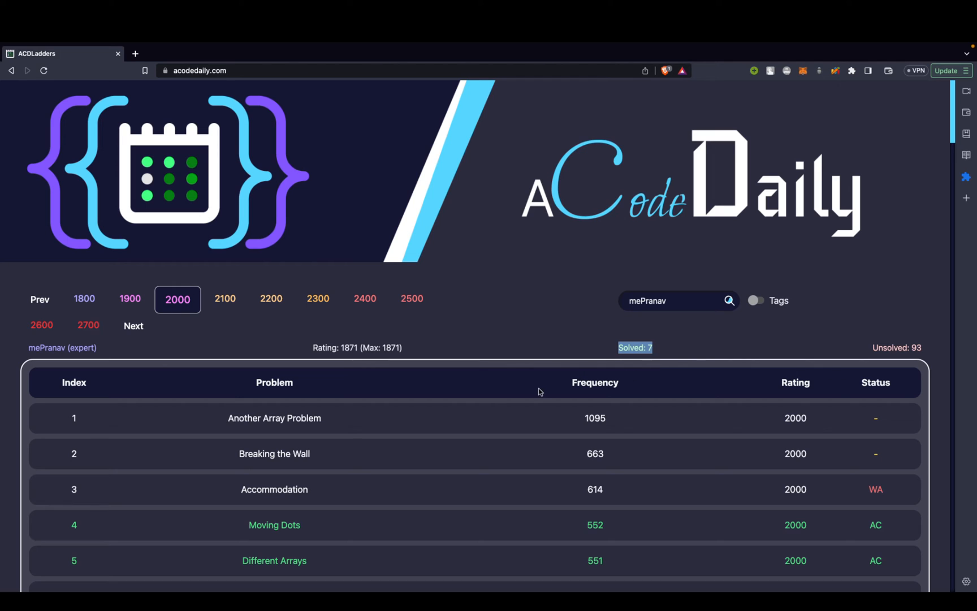
scroll(down, 3)
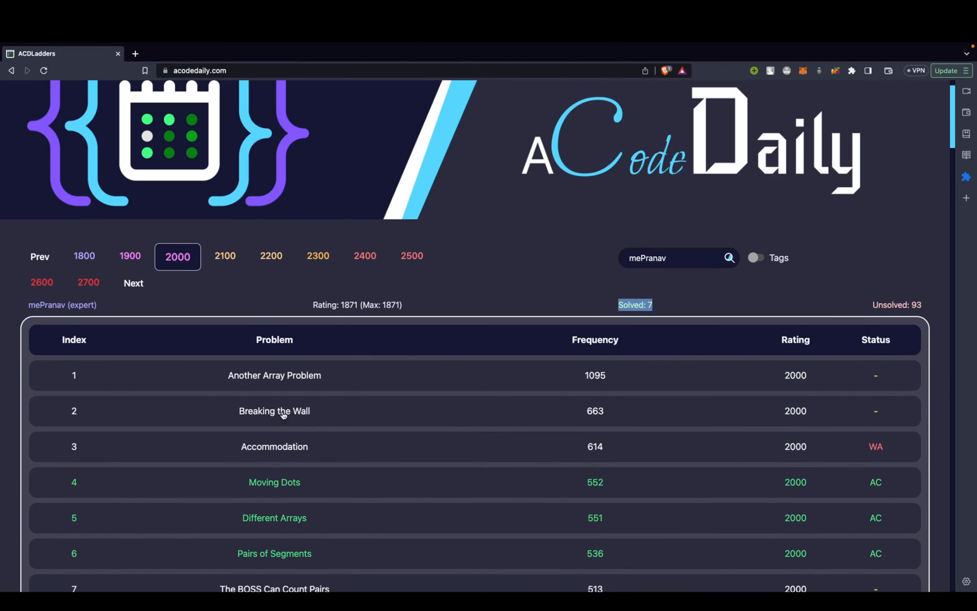
mouse_move(301, 378)
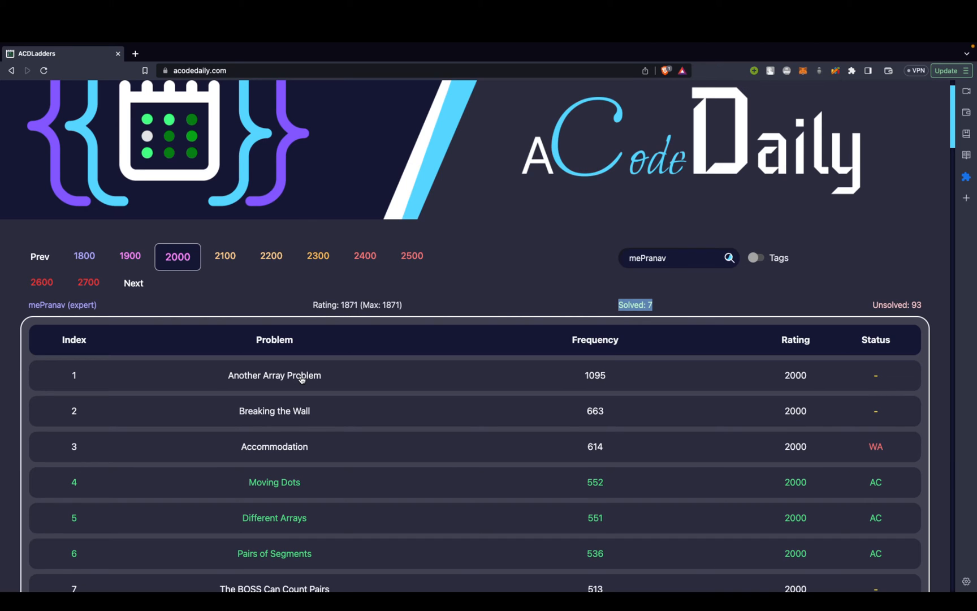
click(757, 166)
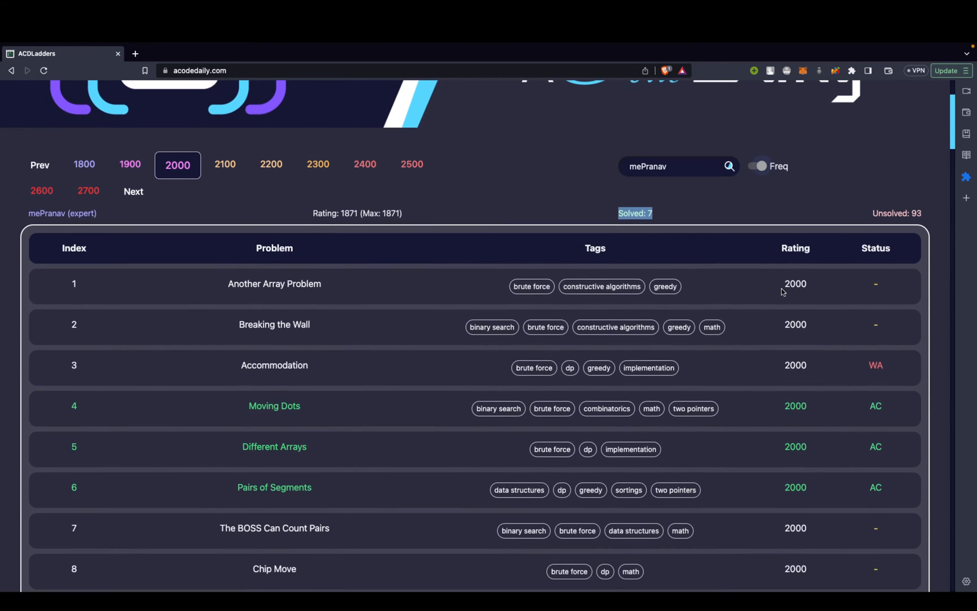
scroll(down, 3)
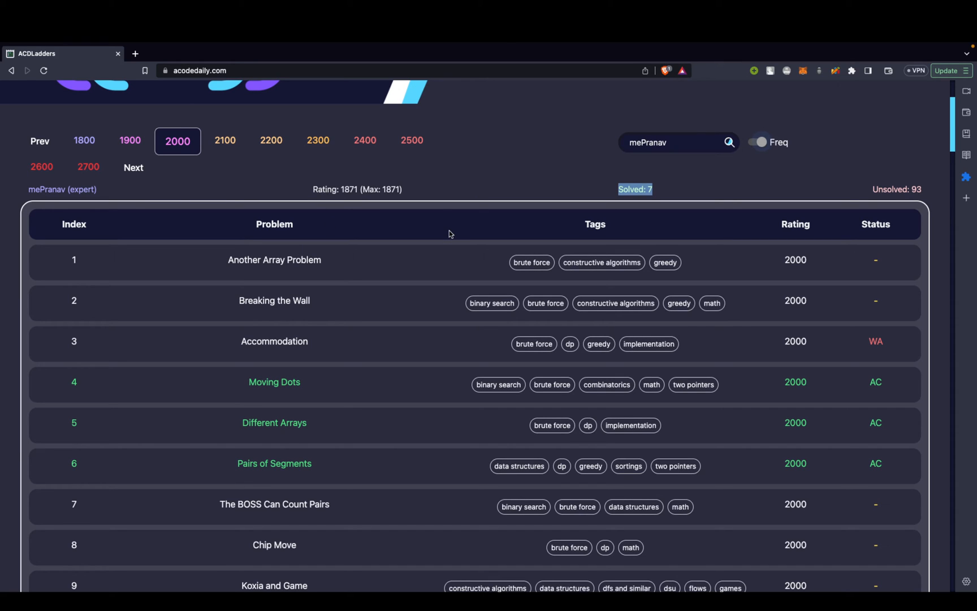
mouse_move(274, 383)
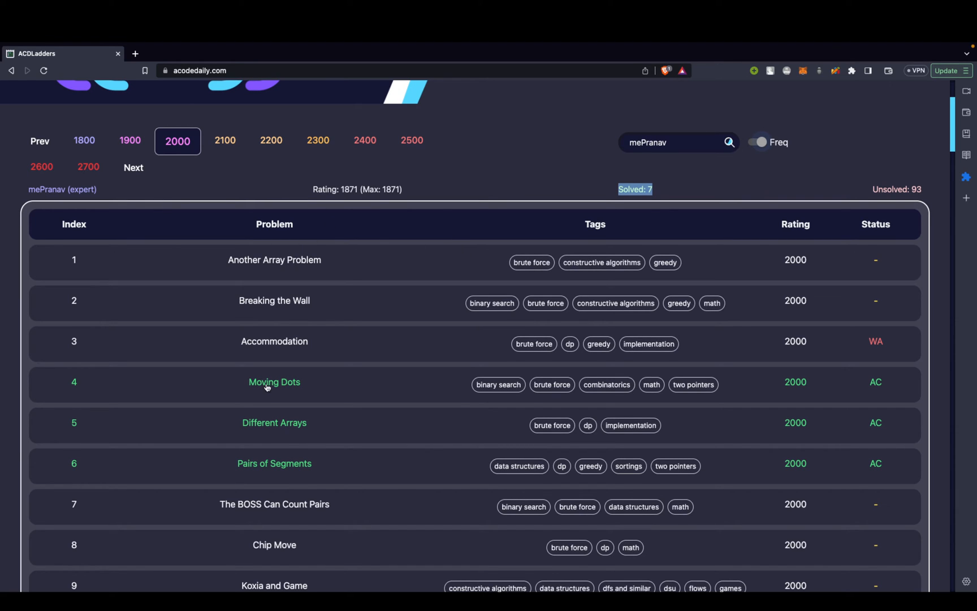
scroll(down, 3)
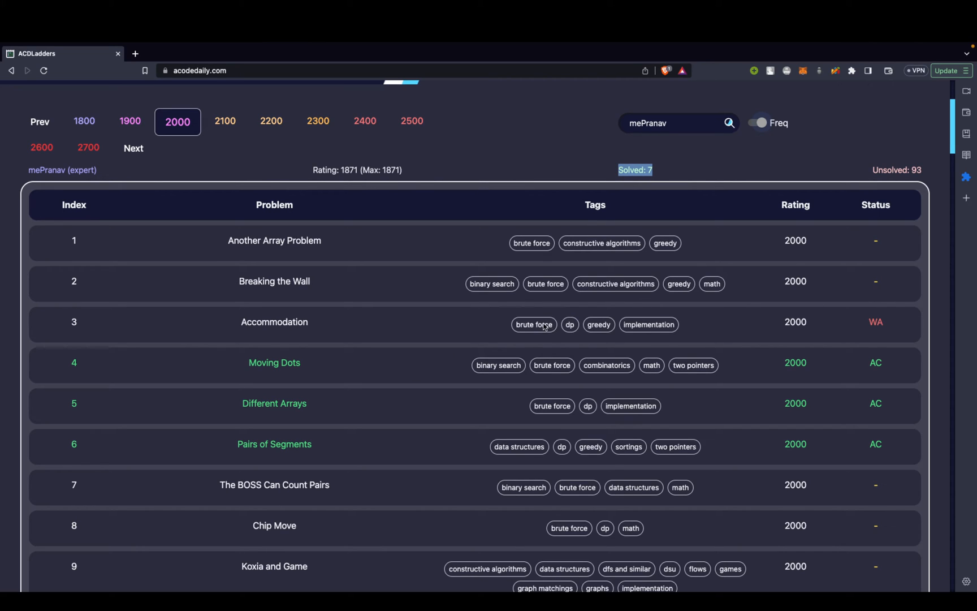
mouse_move(678, 320)
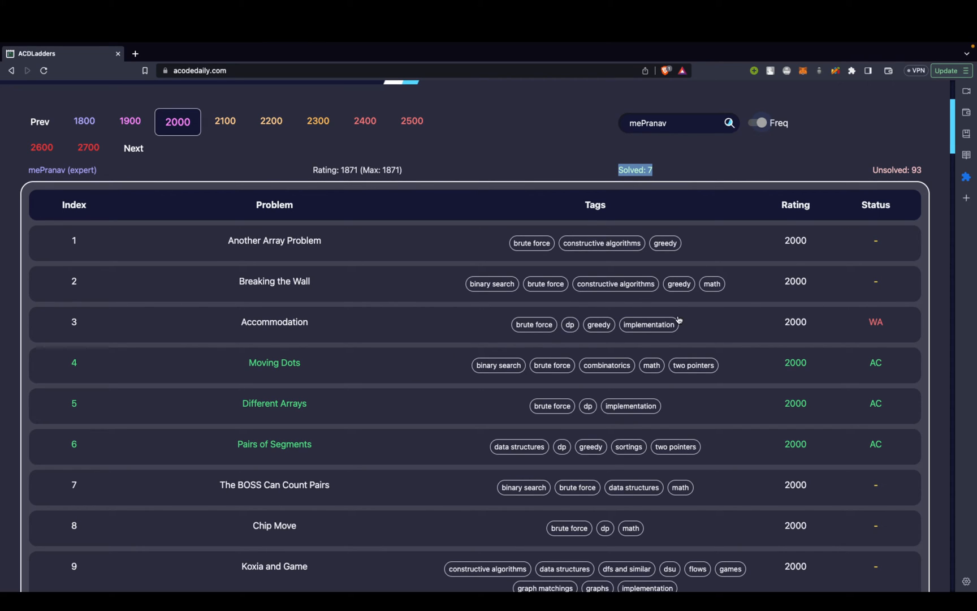
mouse_move(782, 220)
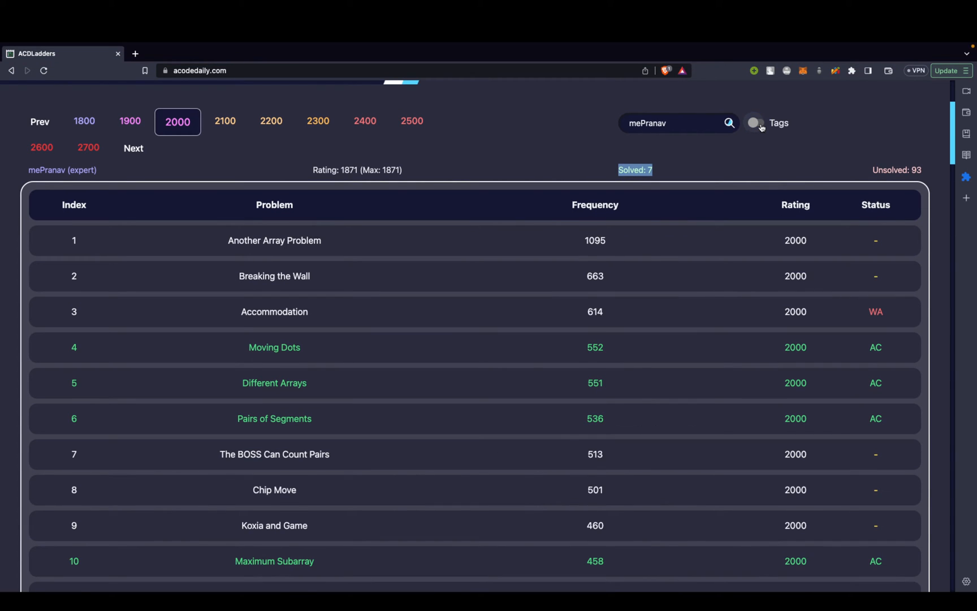
Scroll to the footer past the team credits and follow the ACodeDaily Discord community link
scroll(down, 3)
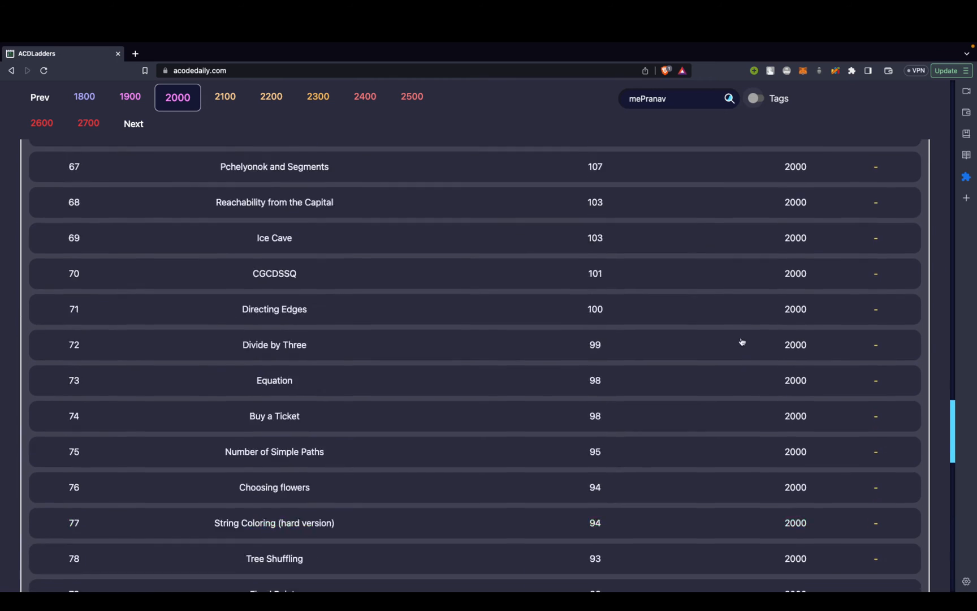
scroll(down, 3)
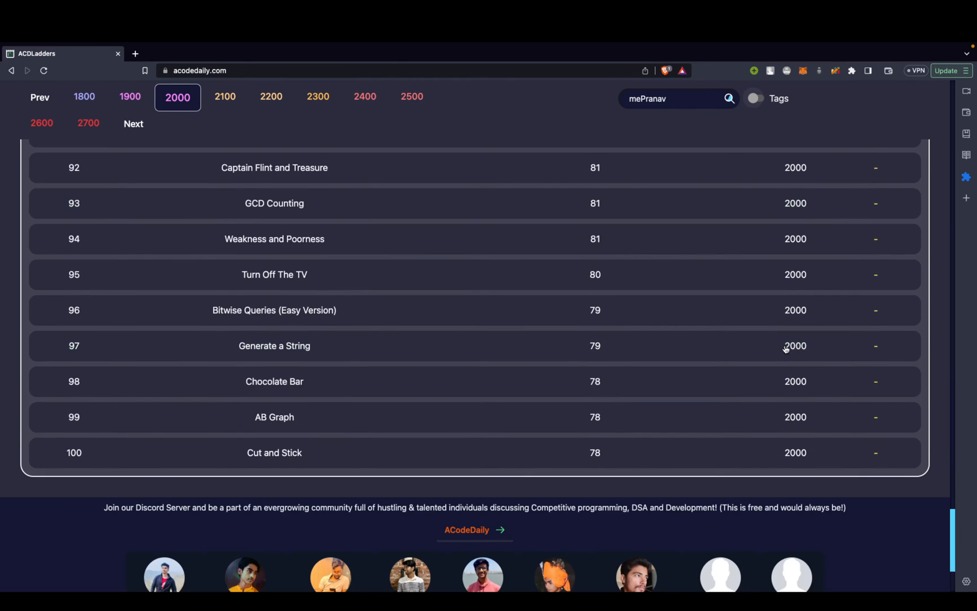
scroll(down, 3)
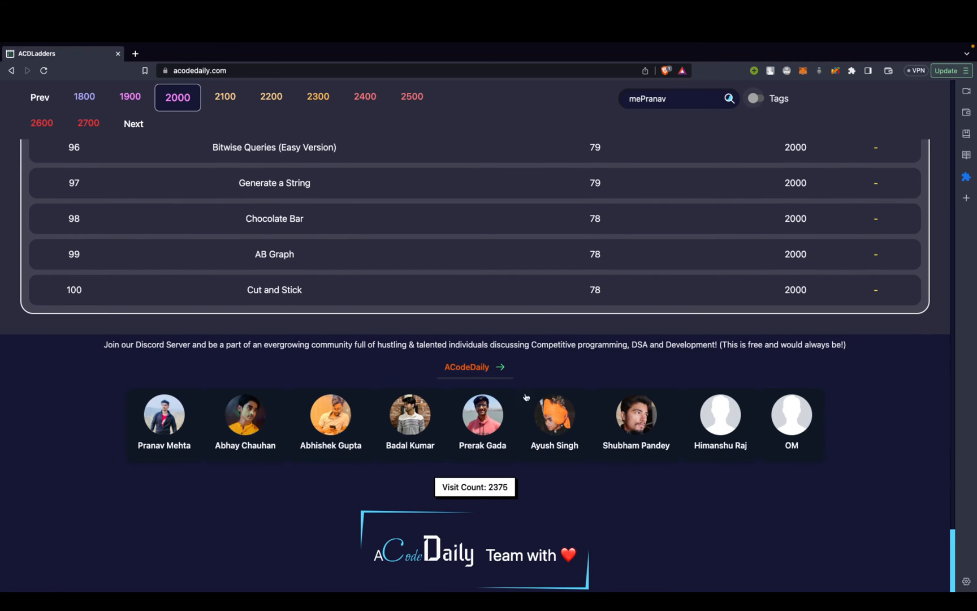
click(466, 367)
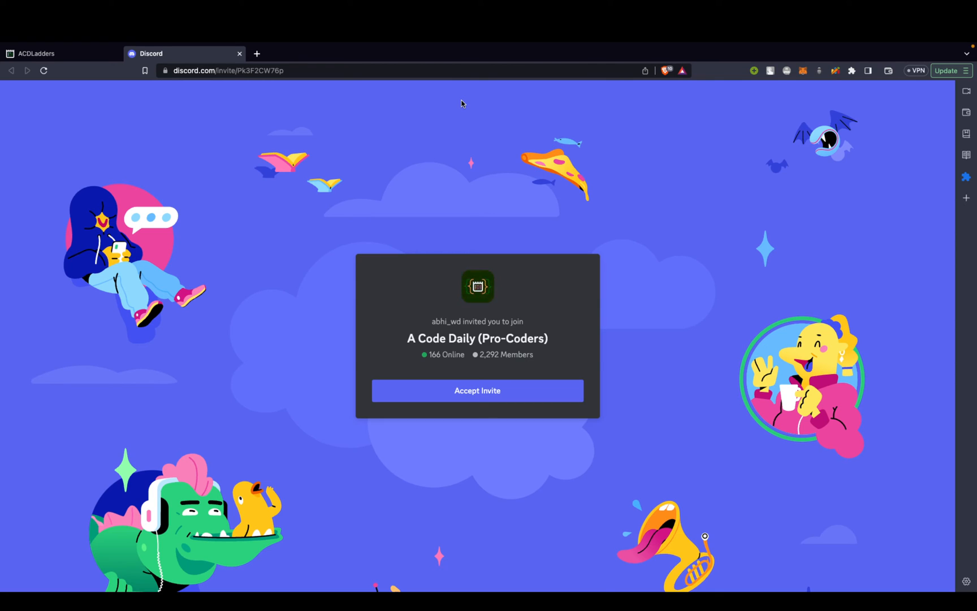
Accept the A Code Daily server invite, then load mePranav's 900-rated ladder with 17 solved, 83 unsolved
click(477, 390)
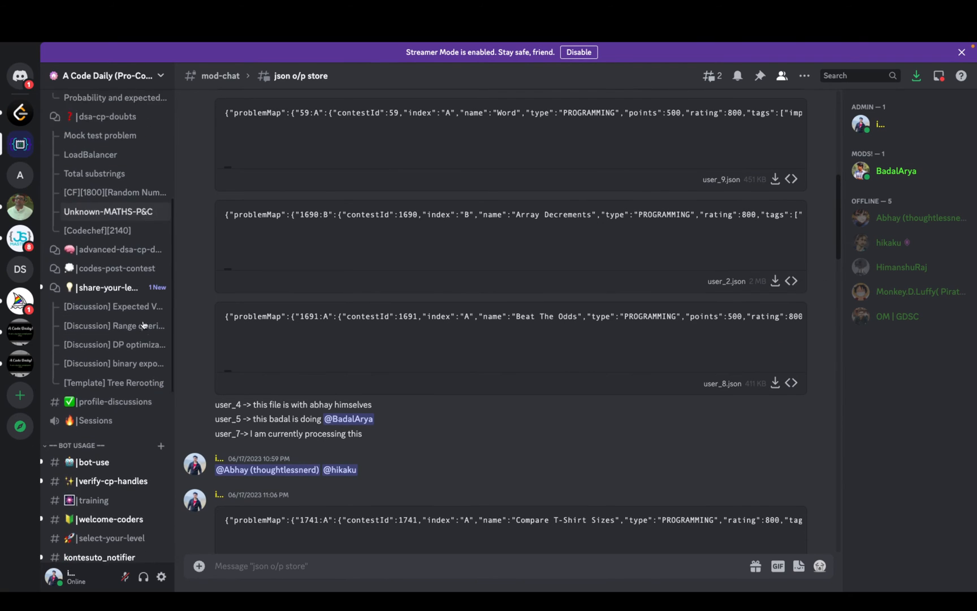
scroll(down, 3)
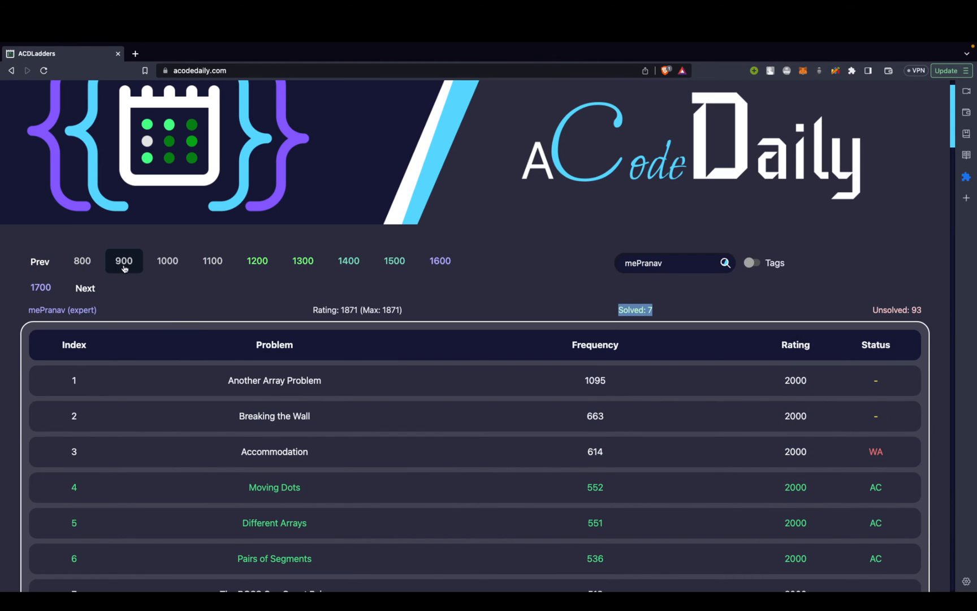
click(123, 261)
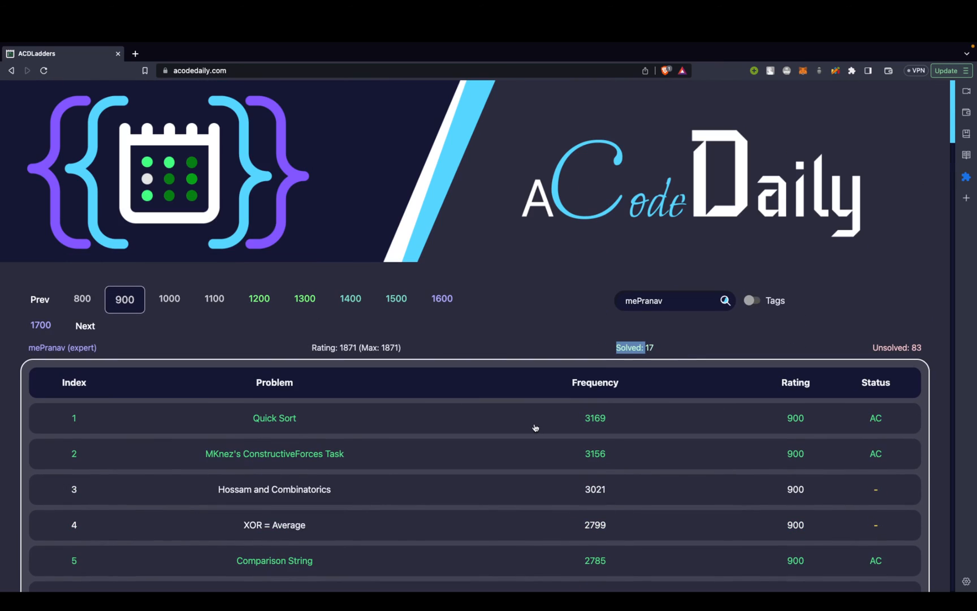
Open the Hossam and Combinatorics problem from the 900 ladder on Codeforces
scroll(down, 3)
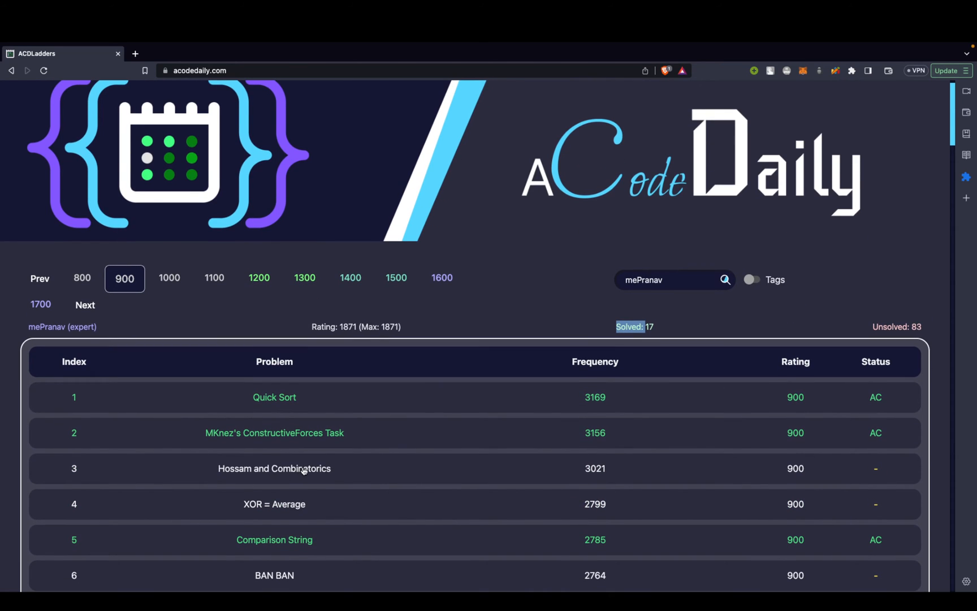
click(274, 468)
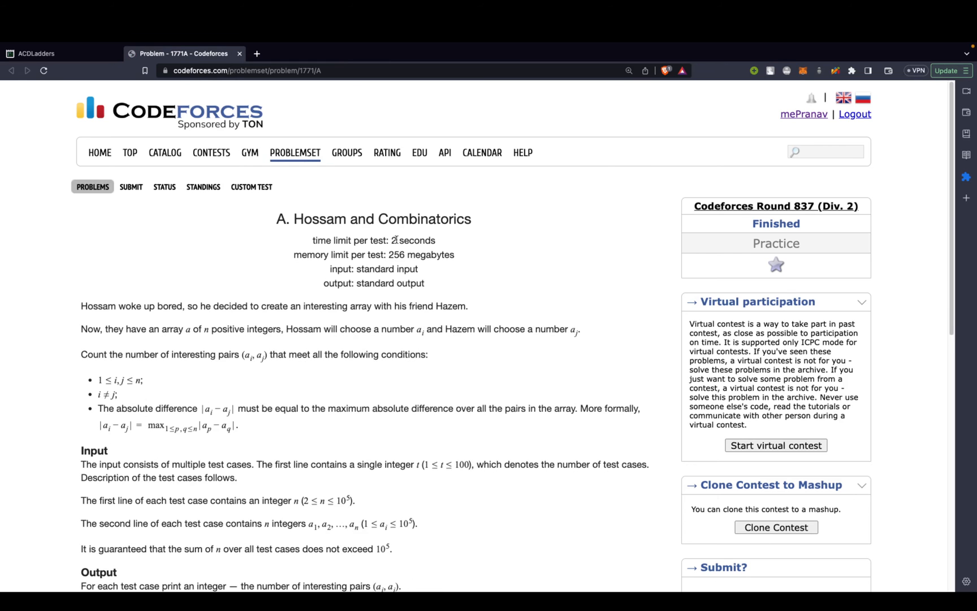
scroll(down, 3)
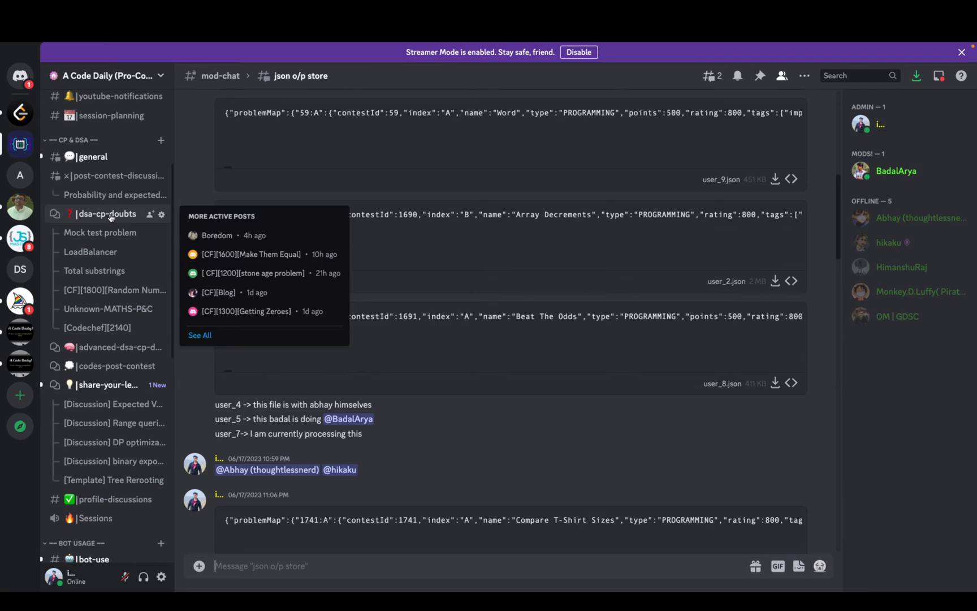
Browse the dsa-cp-doubts forum down through older posts like [CF][1800][the big race]
click(107, 214)
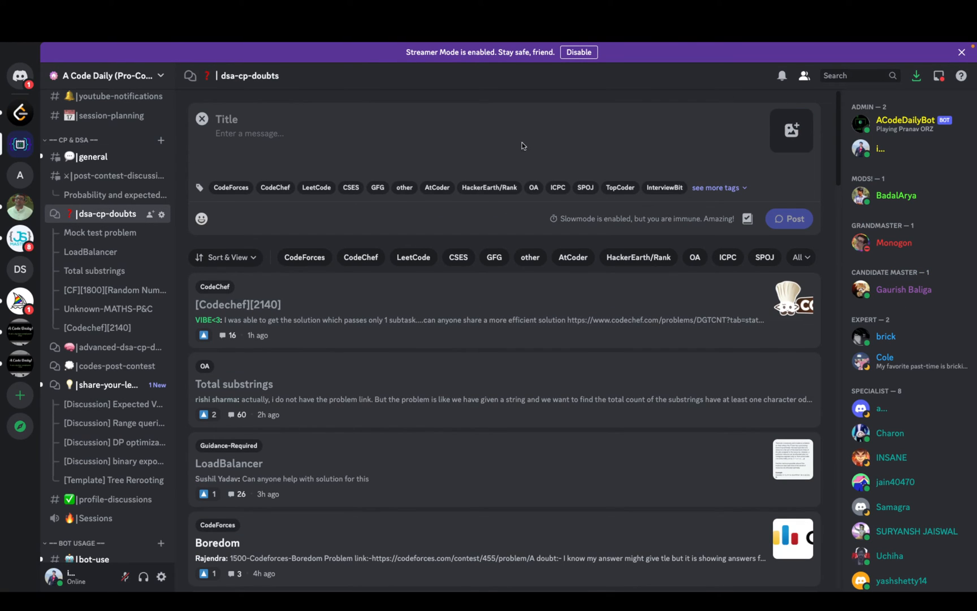
mouse_move(446, 244)
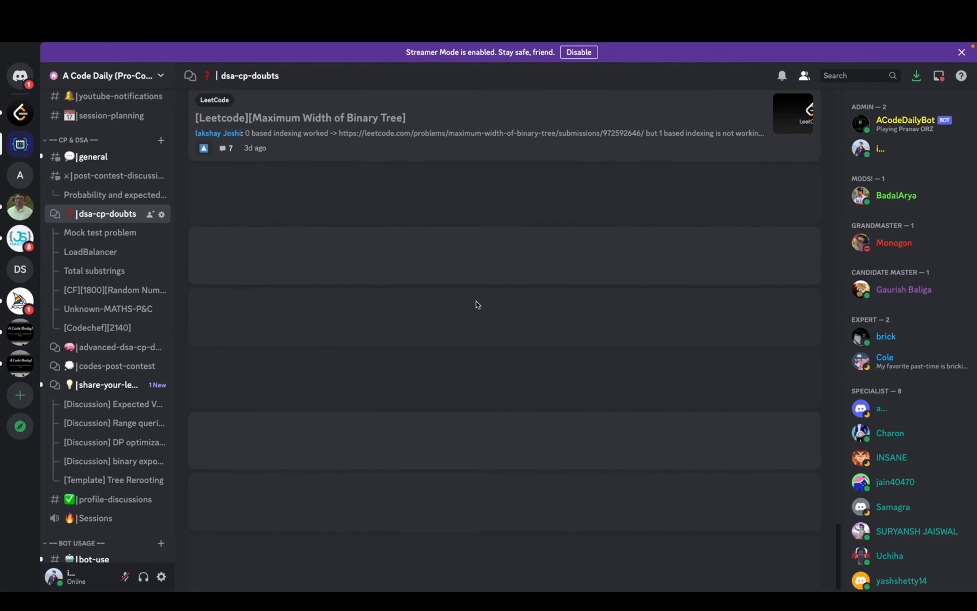
scroll(down, 3)
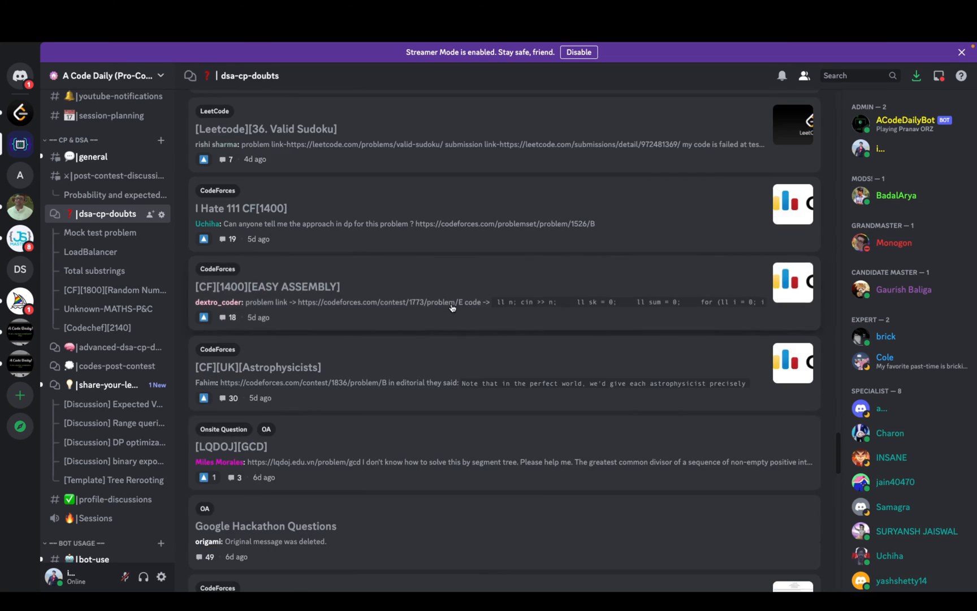
scroll(down, 3)
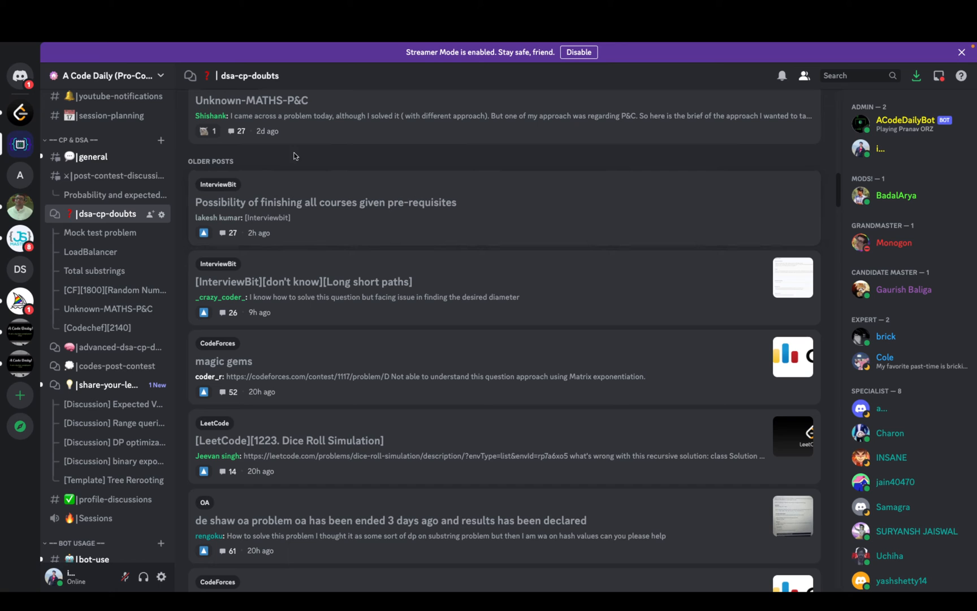
scroll(down, 3)
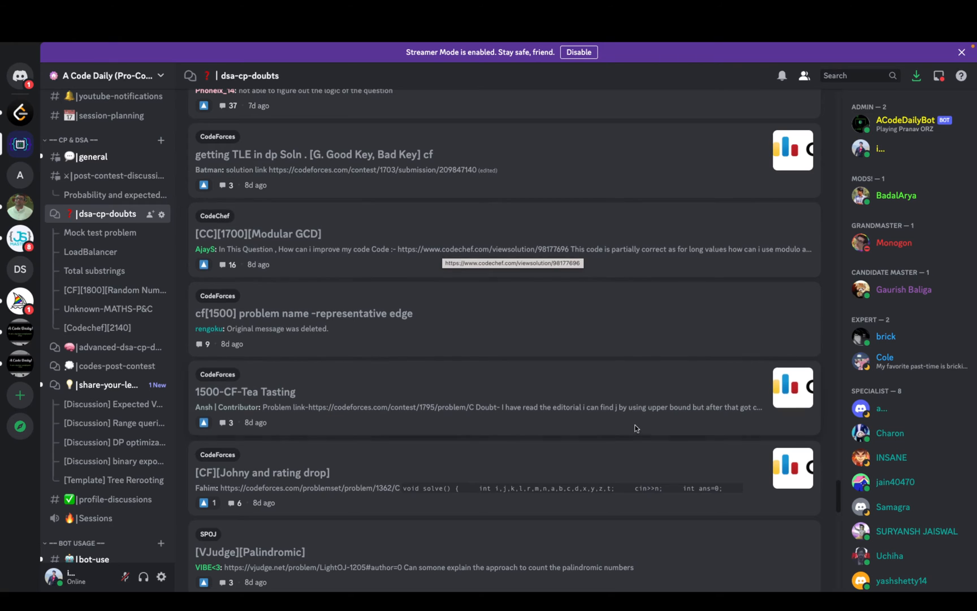
scroll(down, 3)
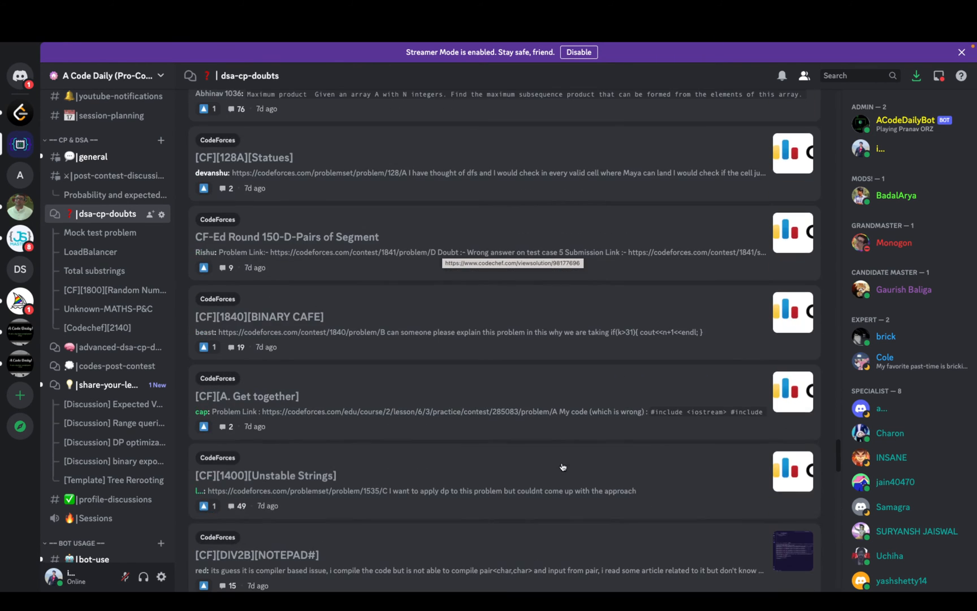
scroll(down, 3)
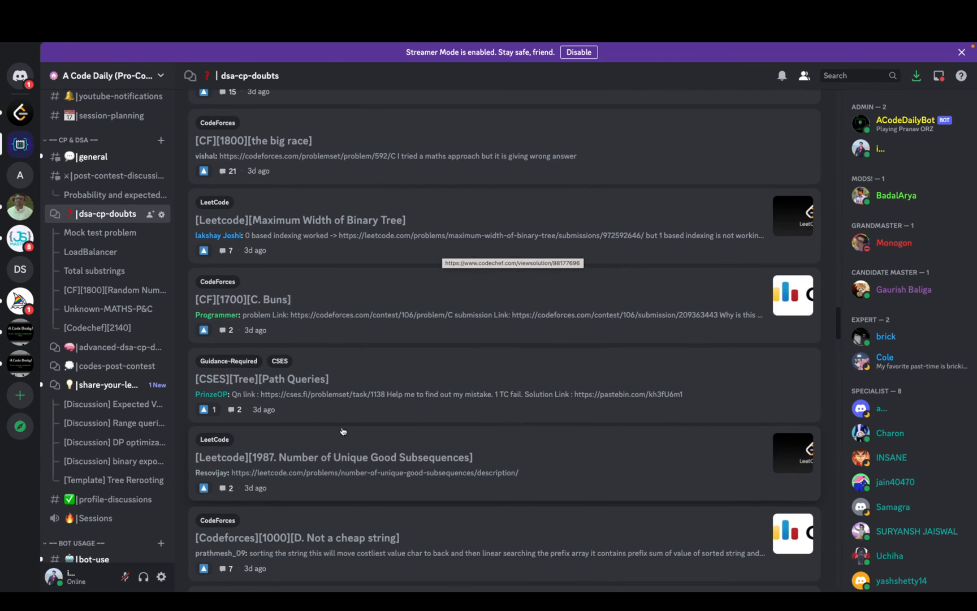
mouse_move(109, 385)
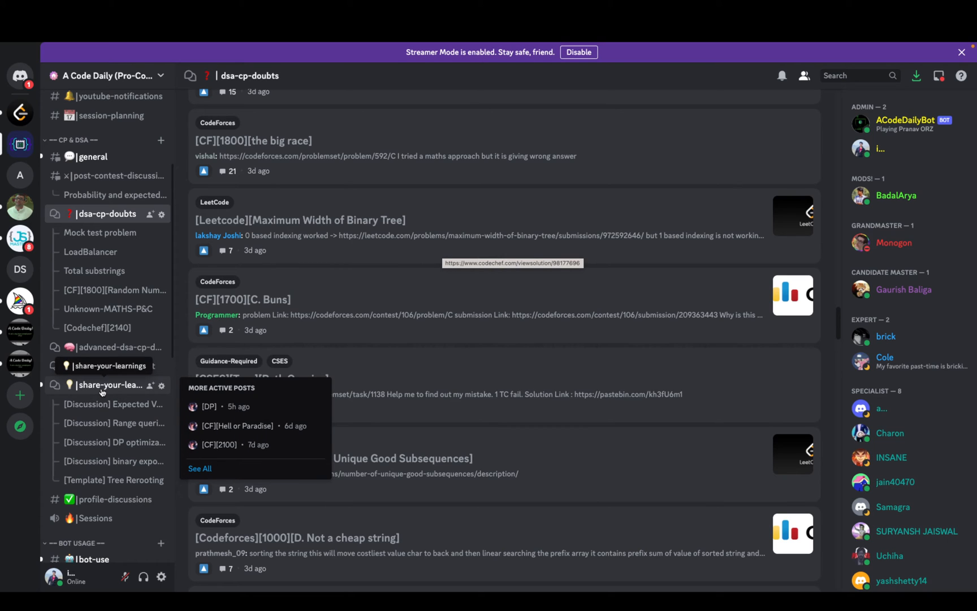
scroll(down, 3)
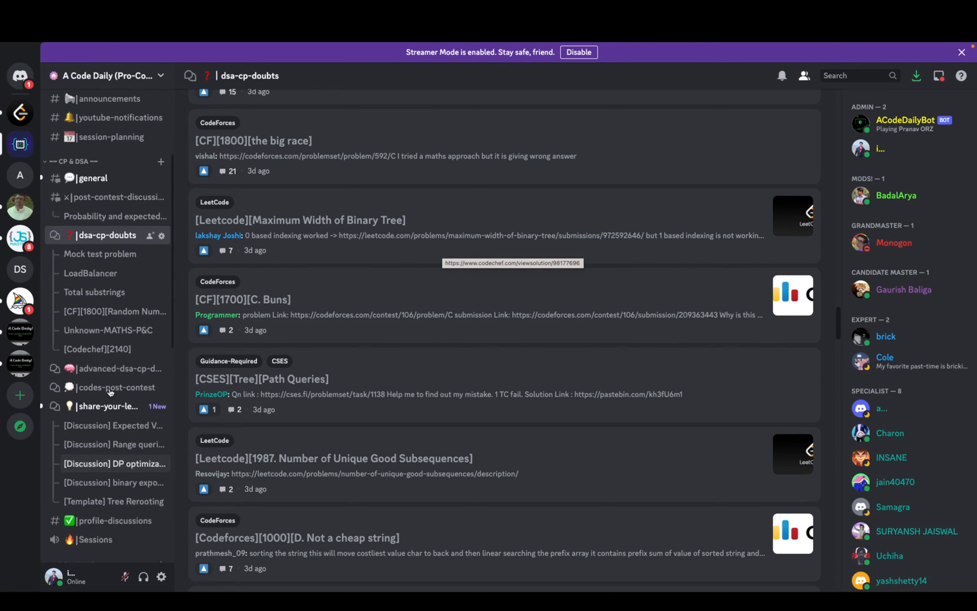
Scroll the general channel where a member's contribution heat map image is shared
scroll(down, 3)
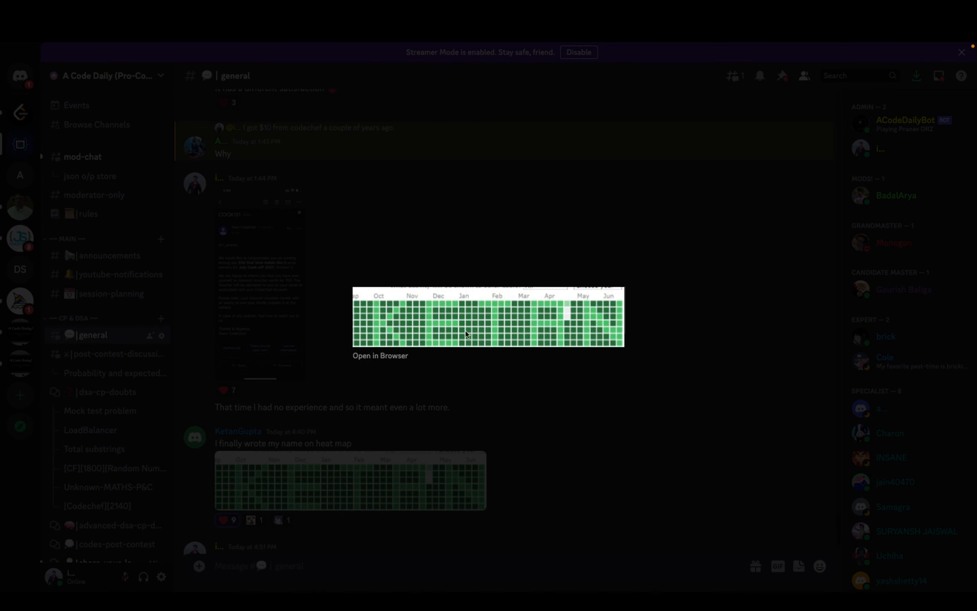
mouse_move(305, 356)
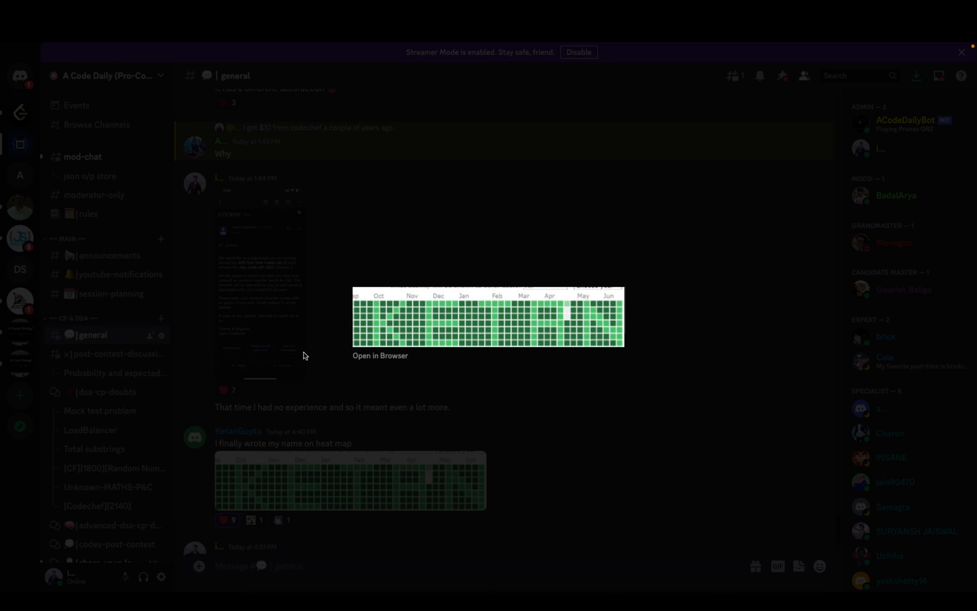
mouse_move(113, 221)
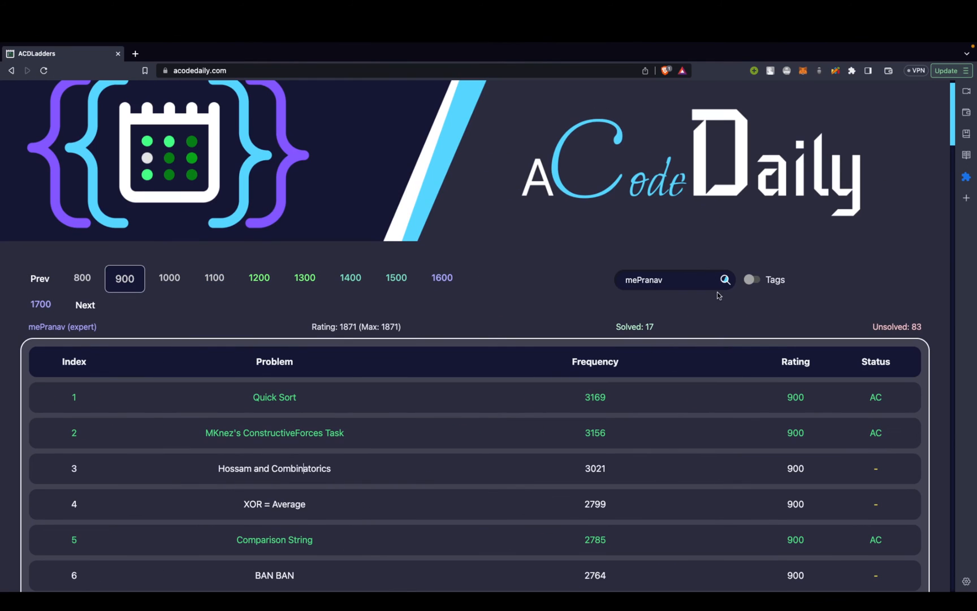
Scroll mePranav's 900-rated ladder down to the footer team section, checking which rows show AC
scroll(down, 3)
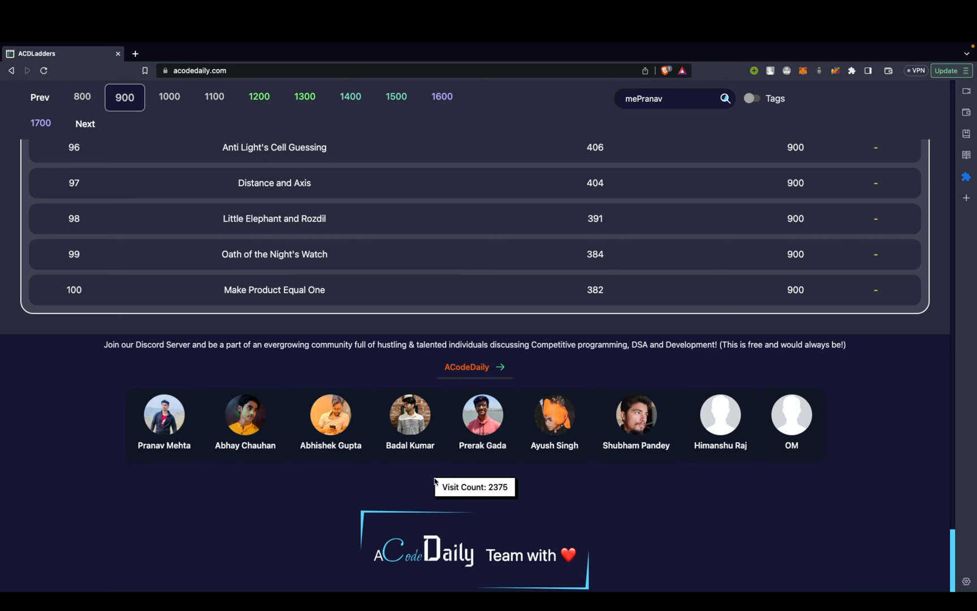
mouse_move(367, 457)
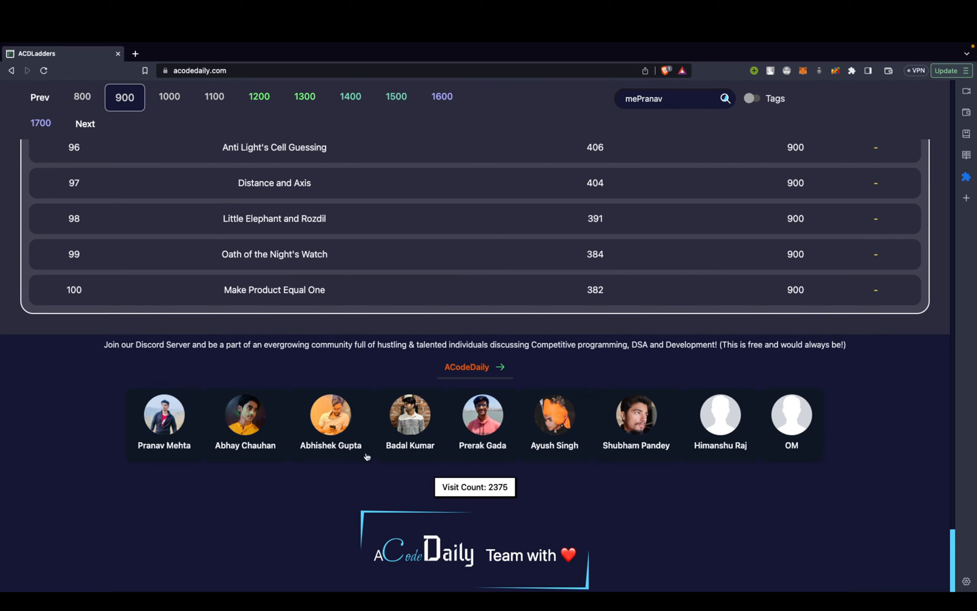
mouse_move(444, 475)
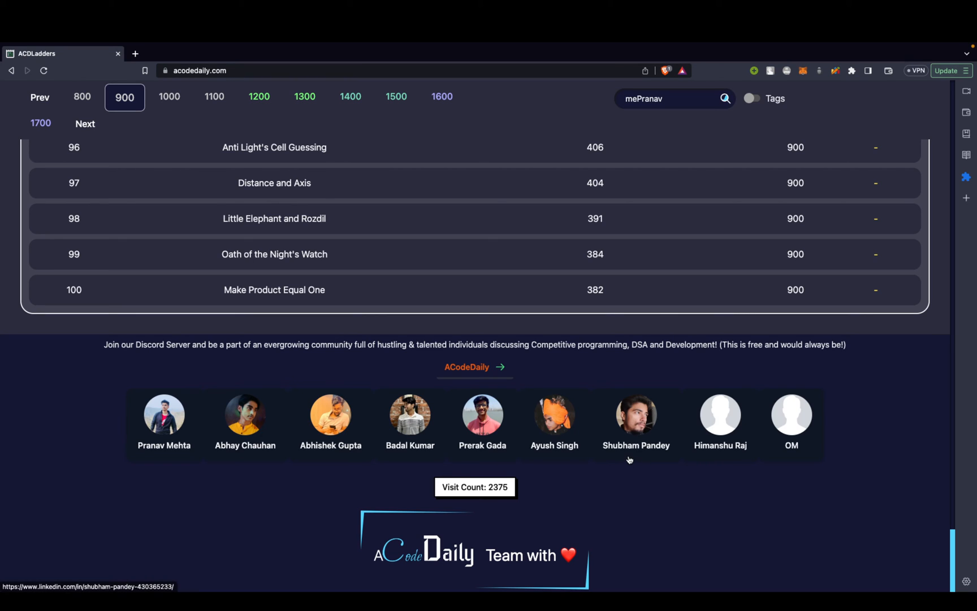
mouse_move(360, 426)
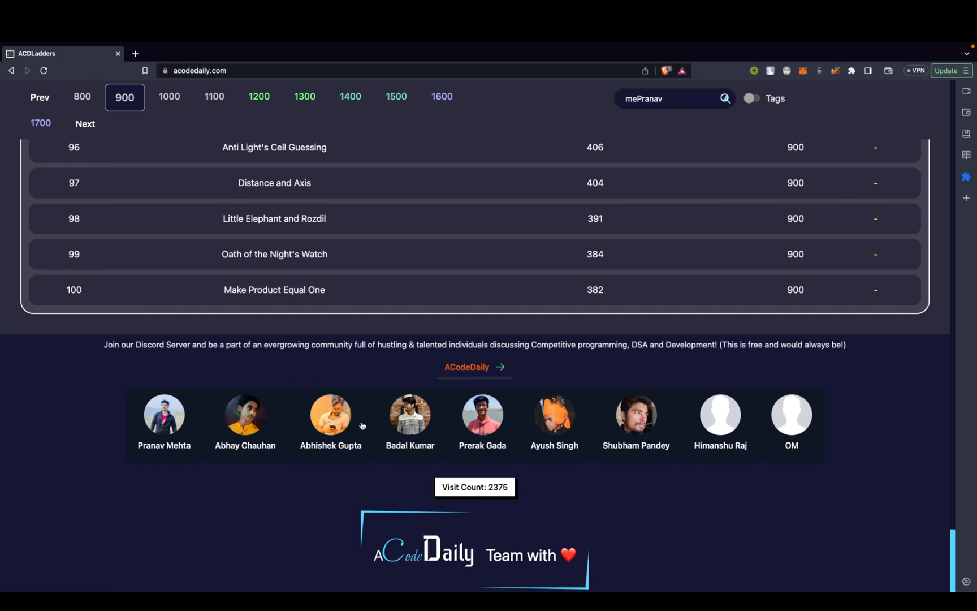
mouse_move(513, 419)
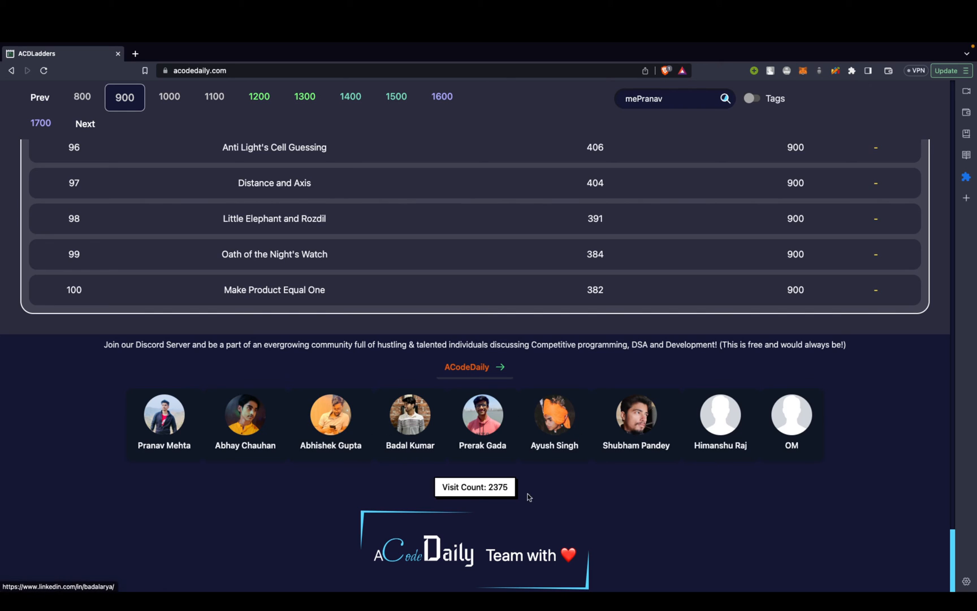
mouse_move(792, 414)
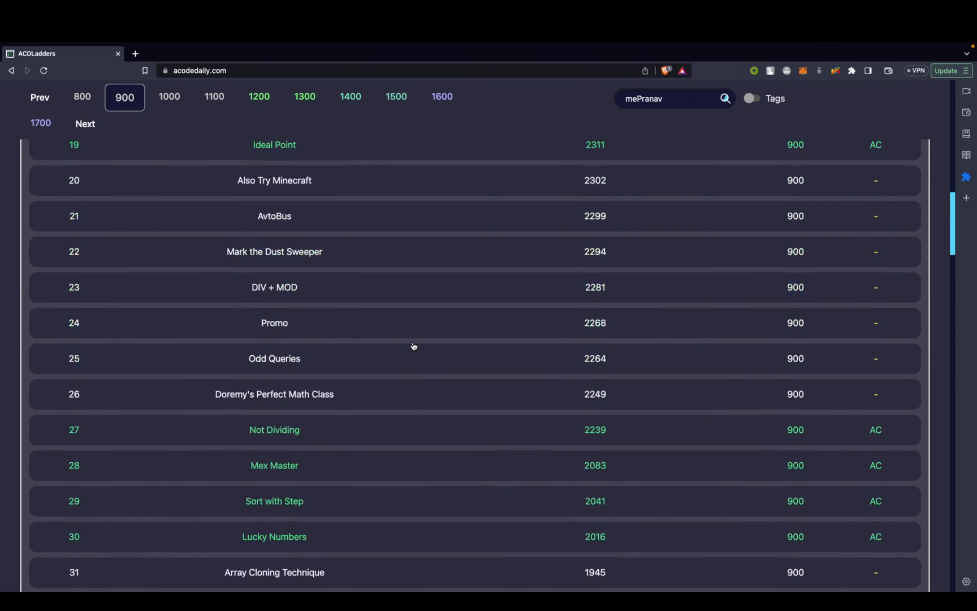
scroll(down, 3)
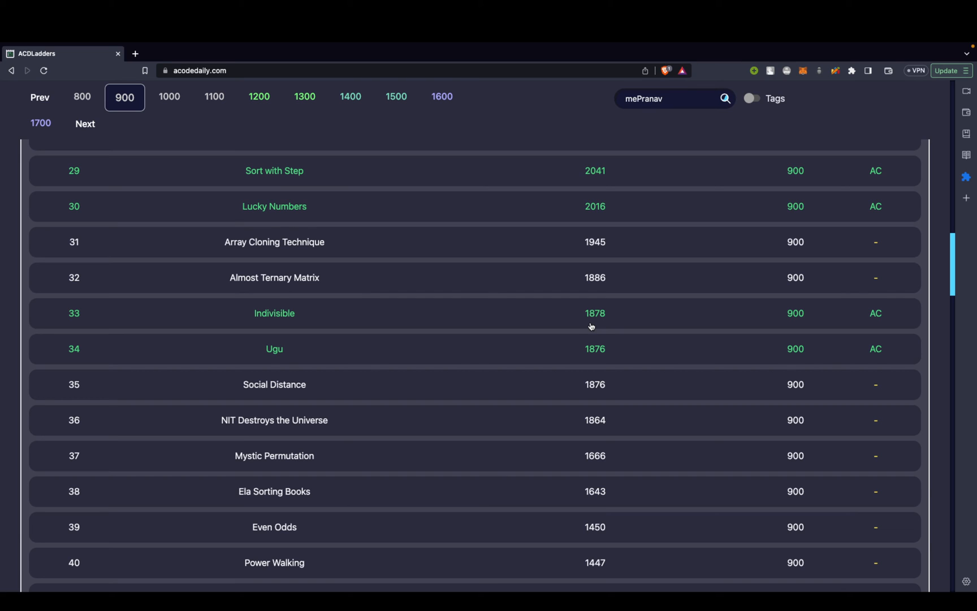
mouse_move(551, 288)
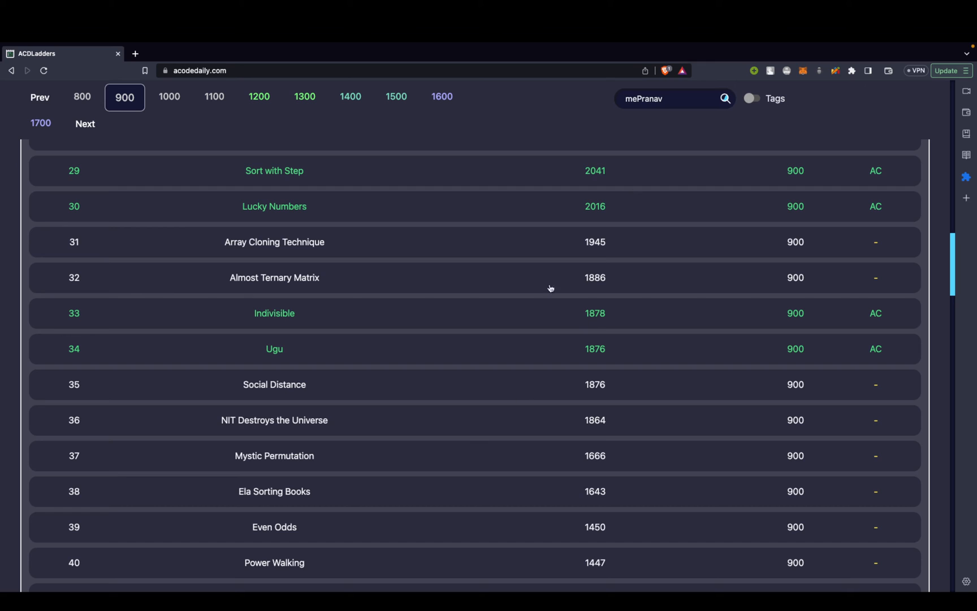
mouse_move(664, 529)
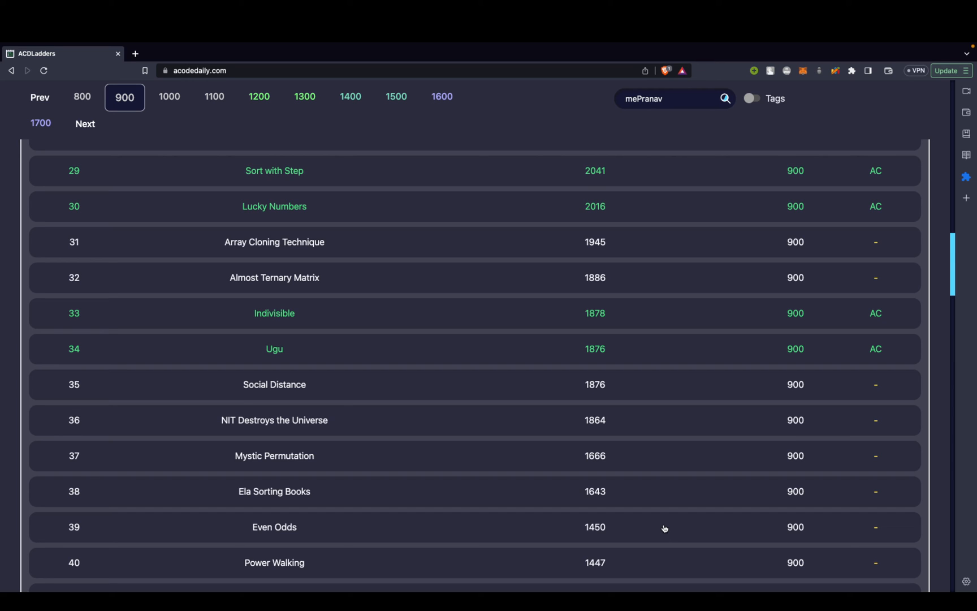
mouse_move(808, 45)
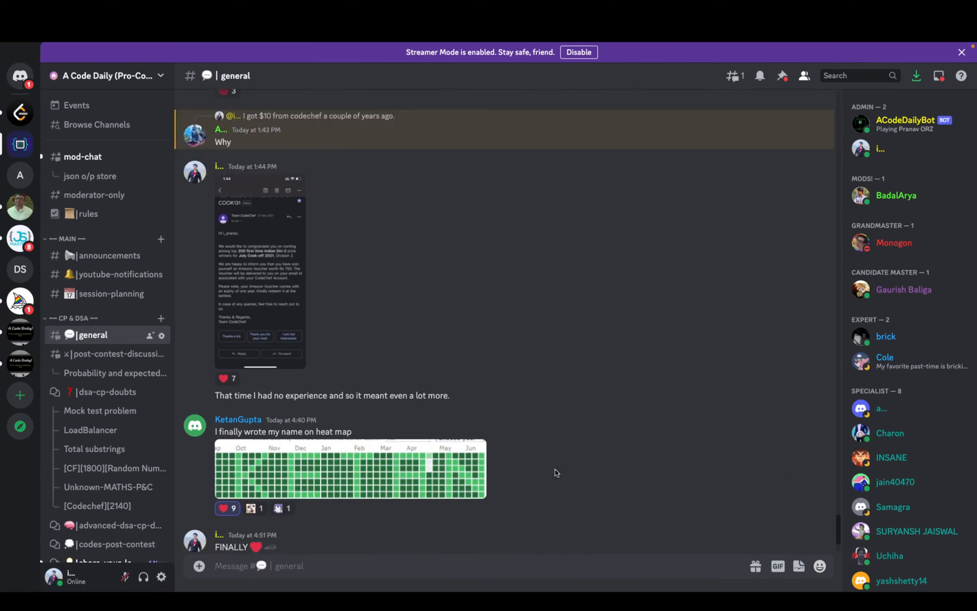
Show the json o/p store thread under mod-chat and browse its uploaded user JSON files
scroll(down, 3)
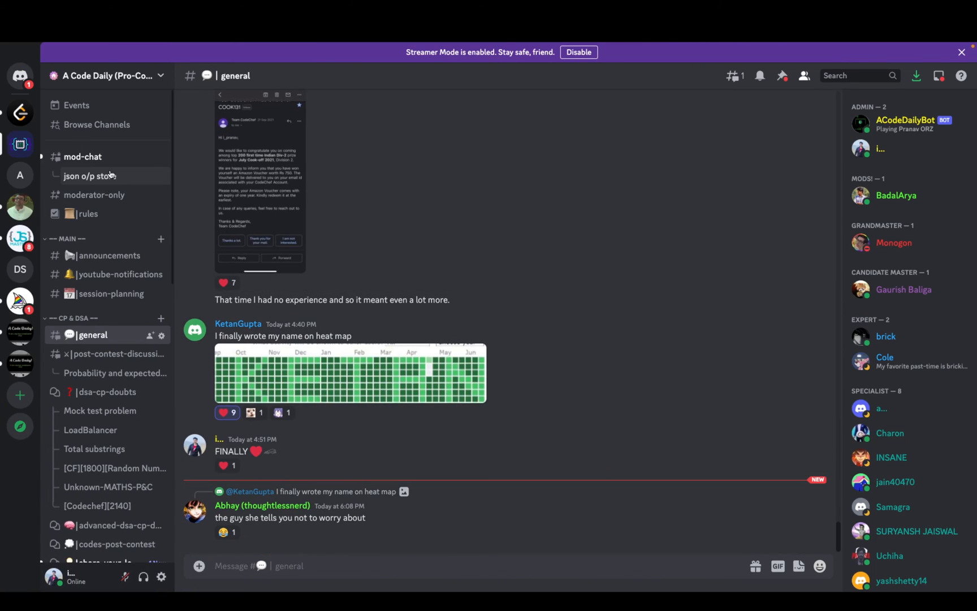
click(90, 176)
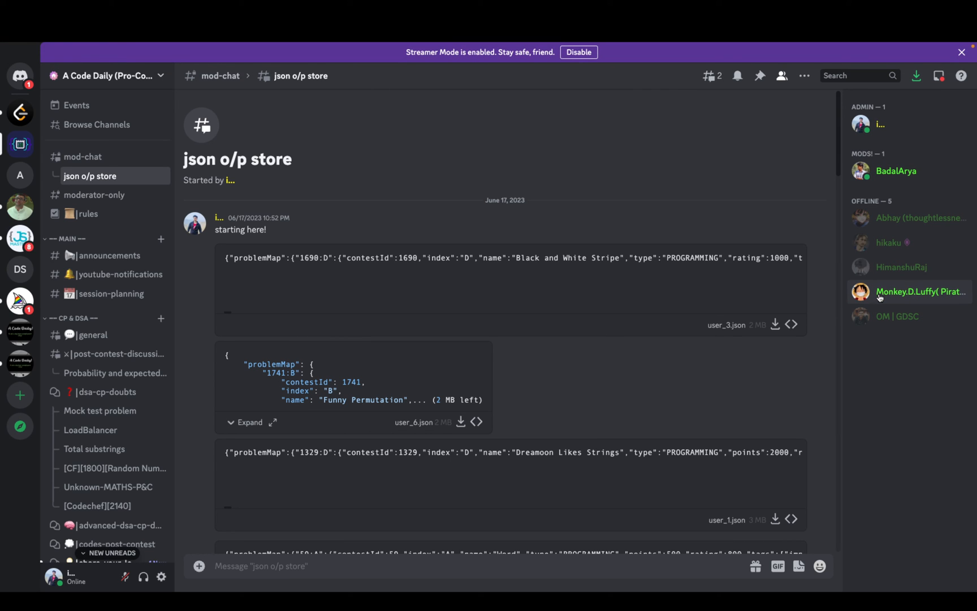
scroll(down, 3)
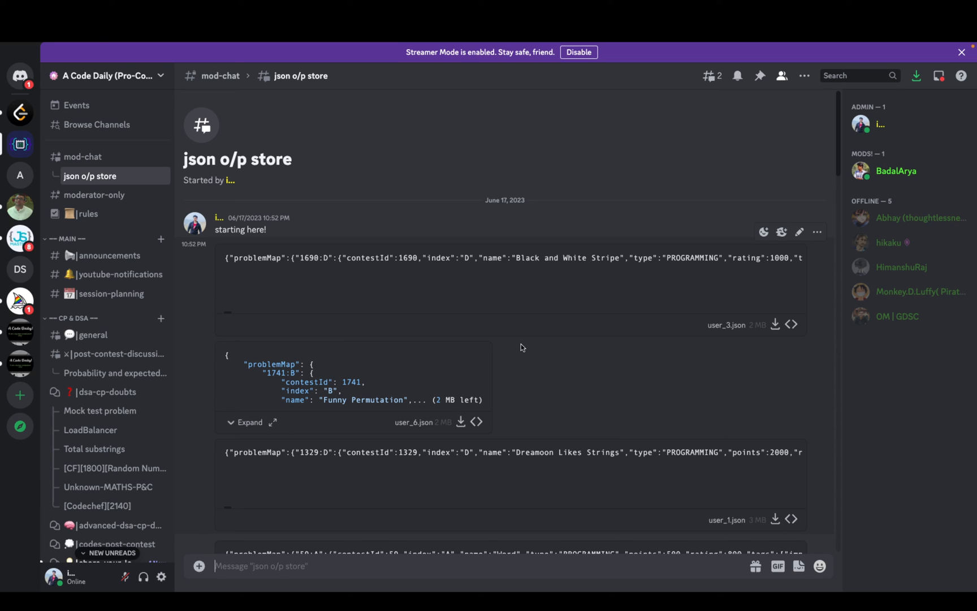
mouse_move(517, 347)
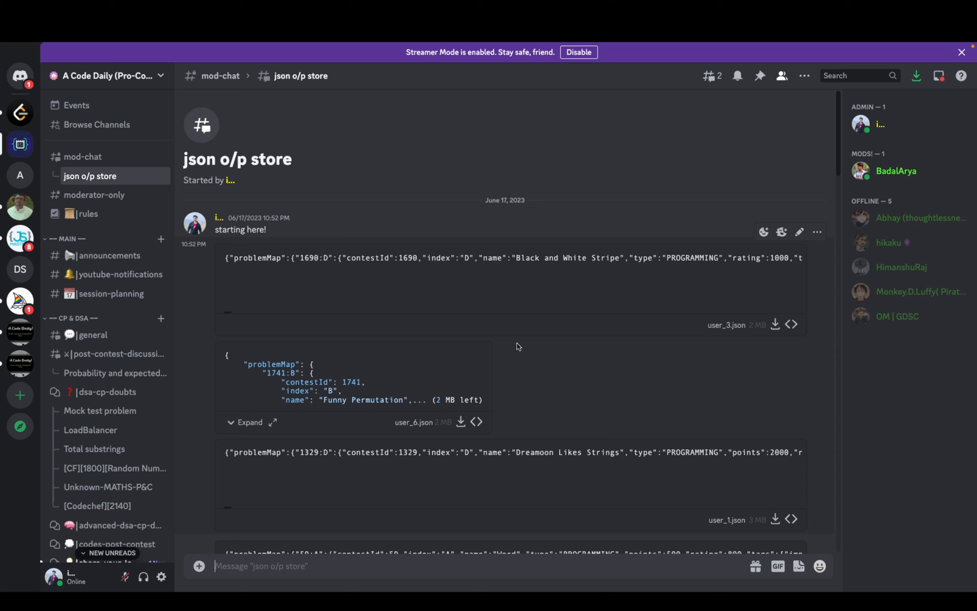
mouse_move(679, 436)
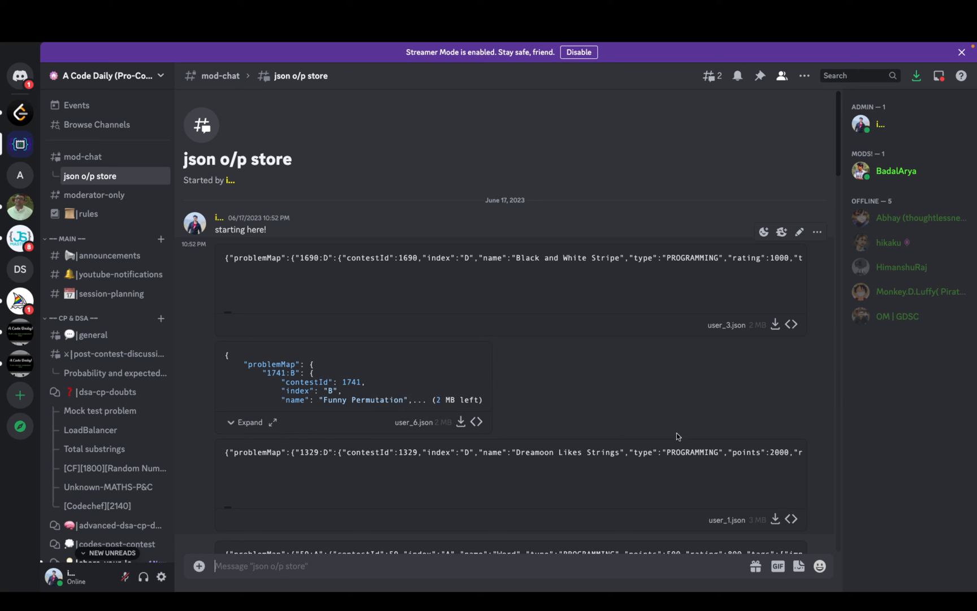
mouse_move(472, 392)
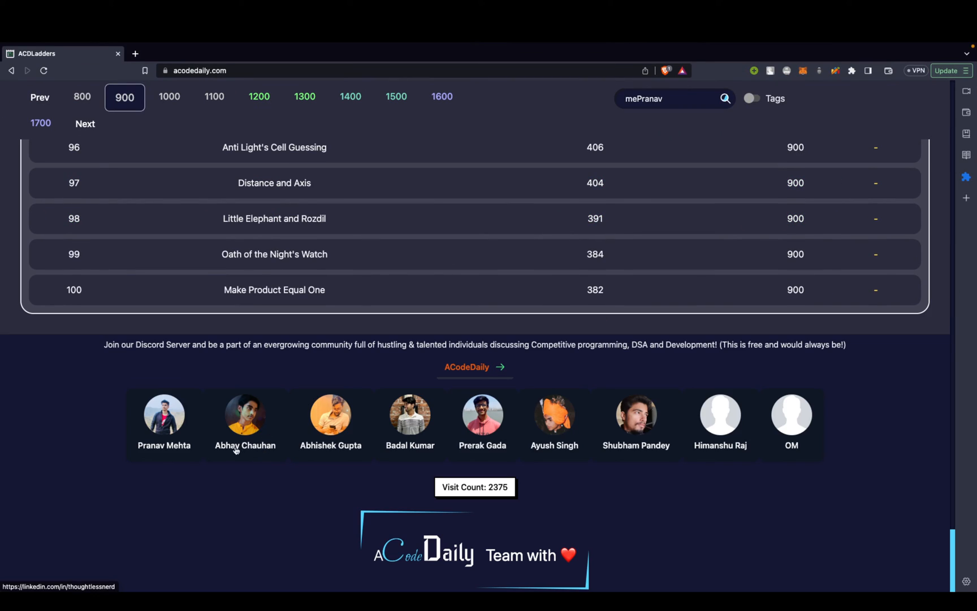
mouse_move(546, 412)
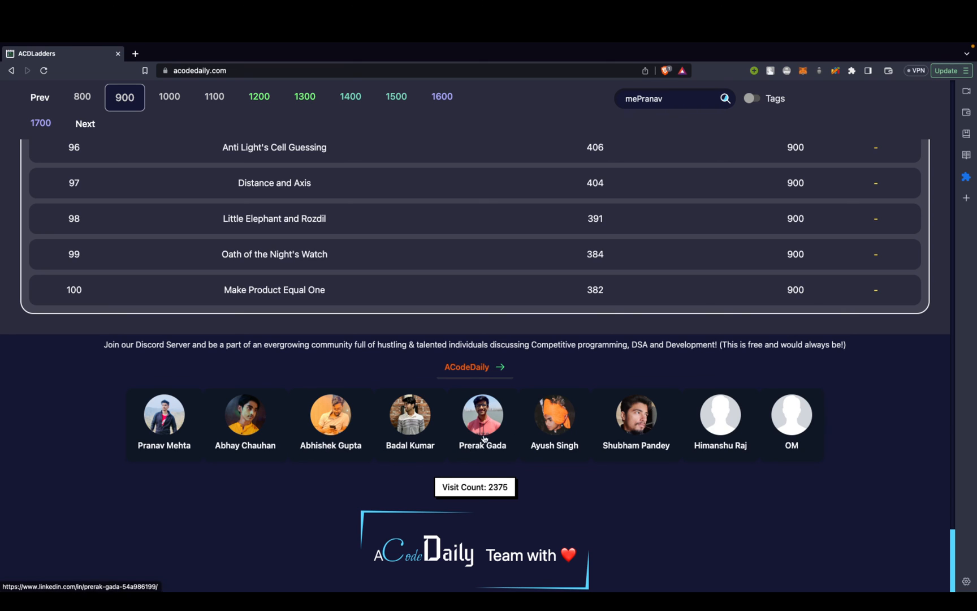
mouse_move(668, 463)
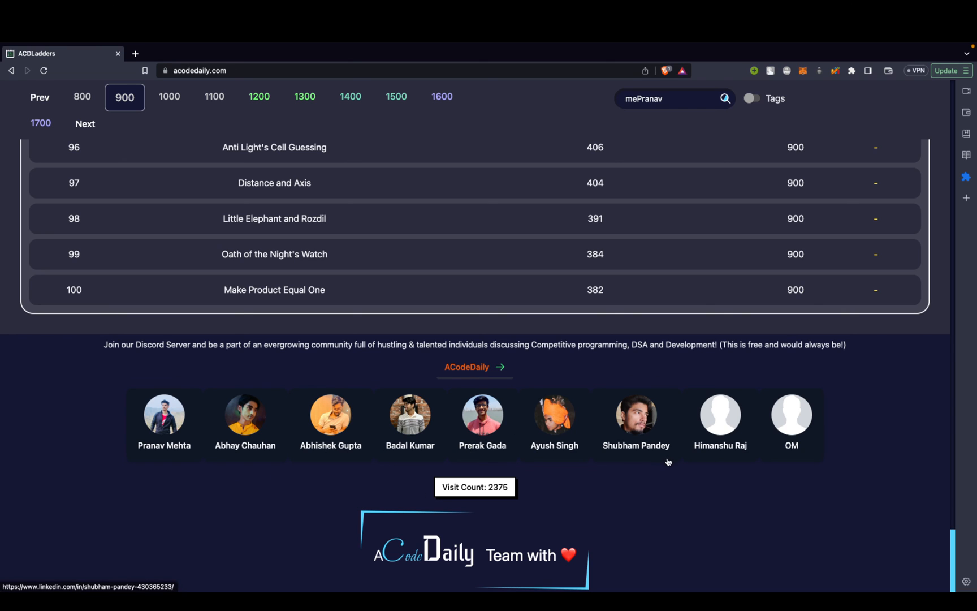
mouse_move(684, 417)
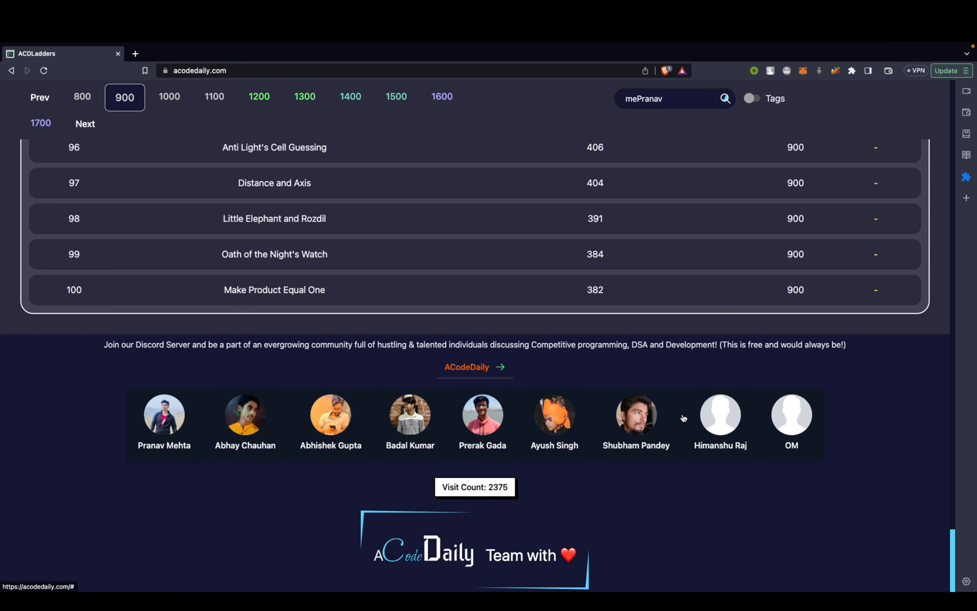
mouse_move(787, 432)
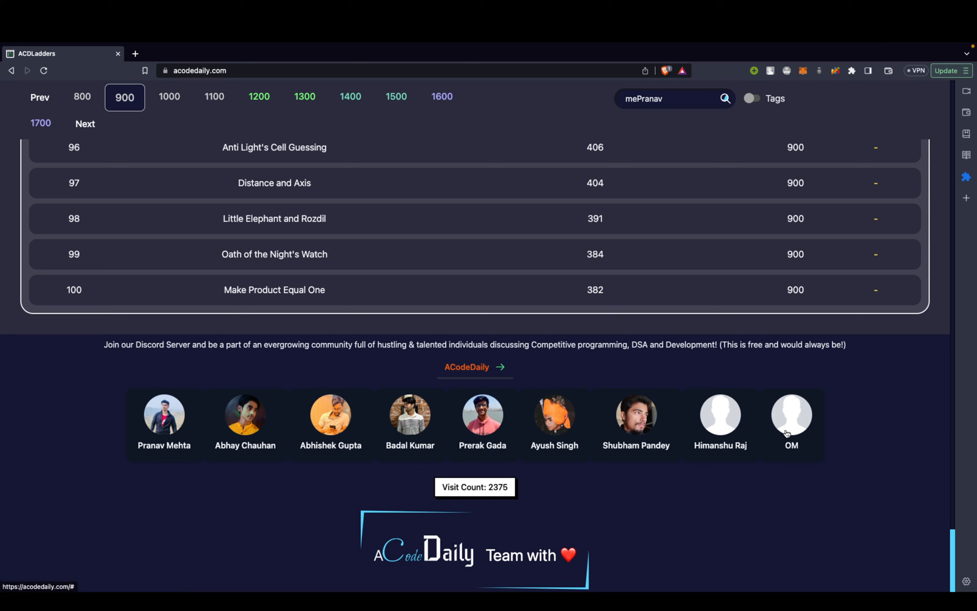
mouse_move(933, 387)
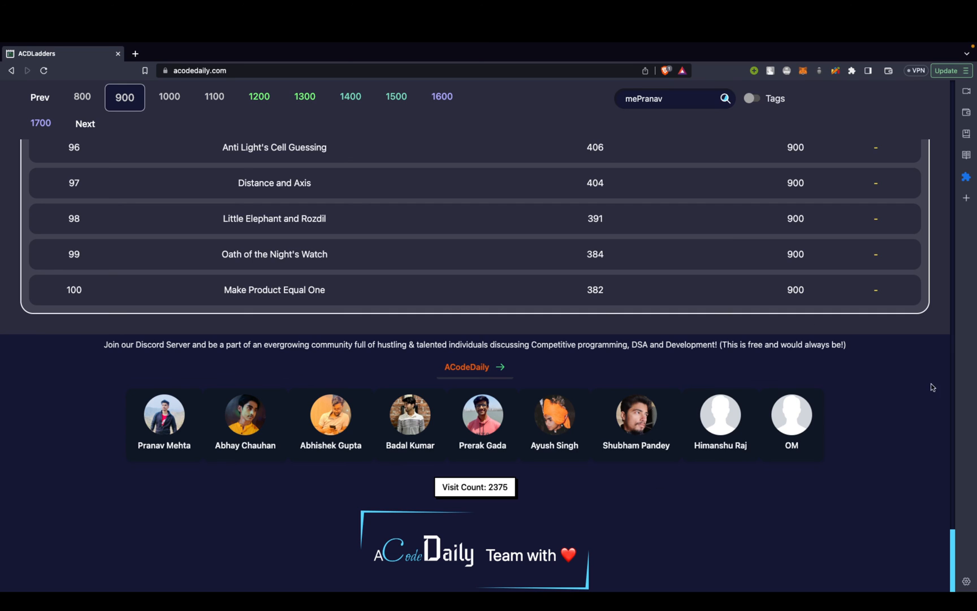
mouse_move(740, 472)
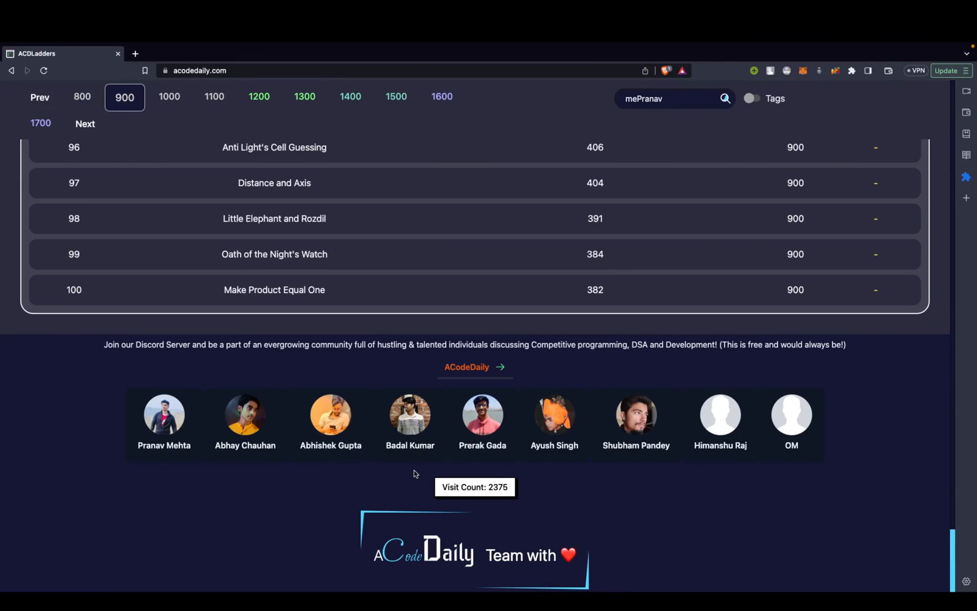
Launch the first team member's LinkedIn profile from the footer team credits
click(164, 414)
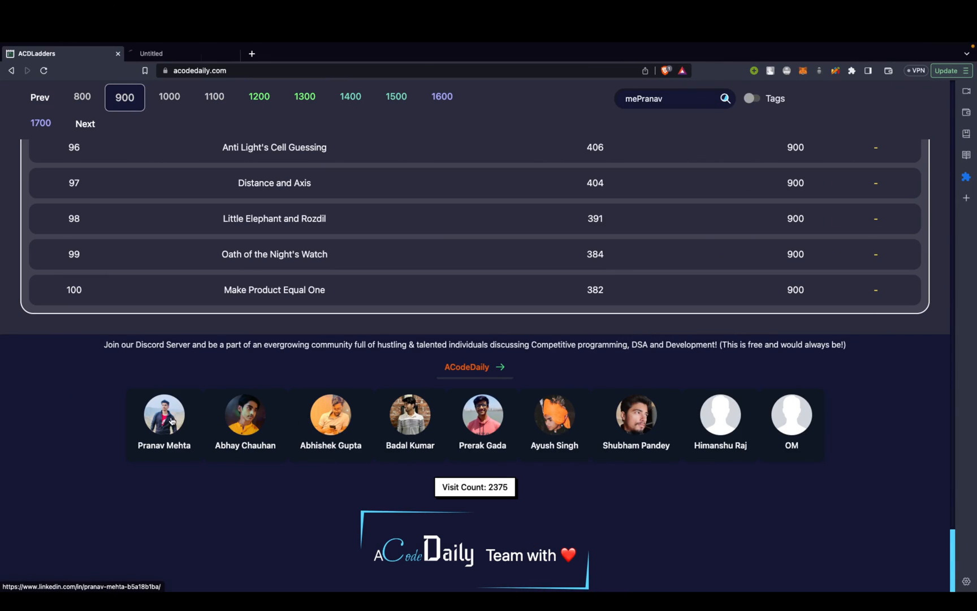
View the team member's LinkedIn profile, then close it to return to the 900-rated ladder
click(164, 414)
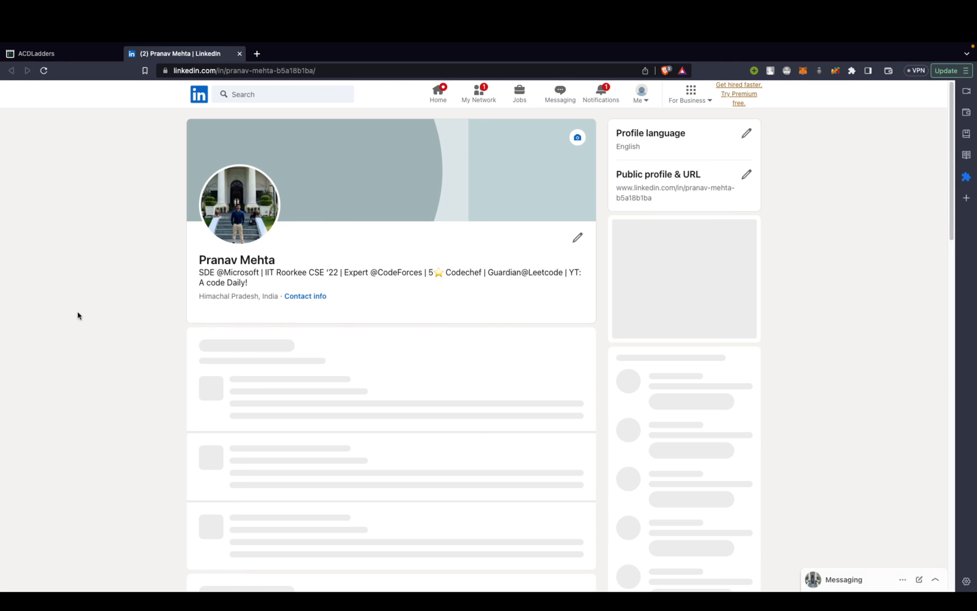
click(44, 53)
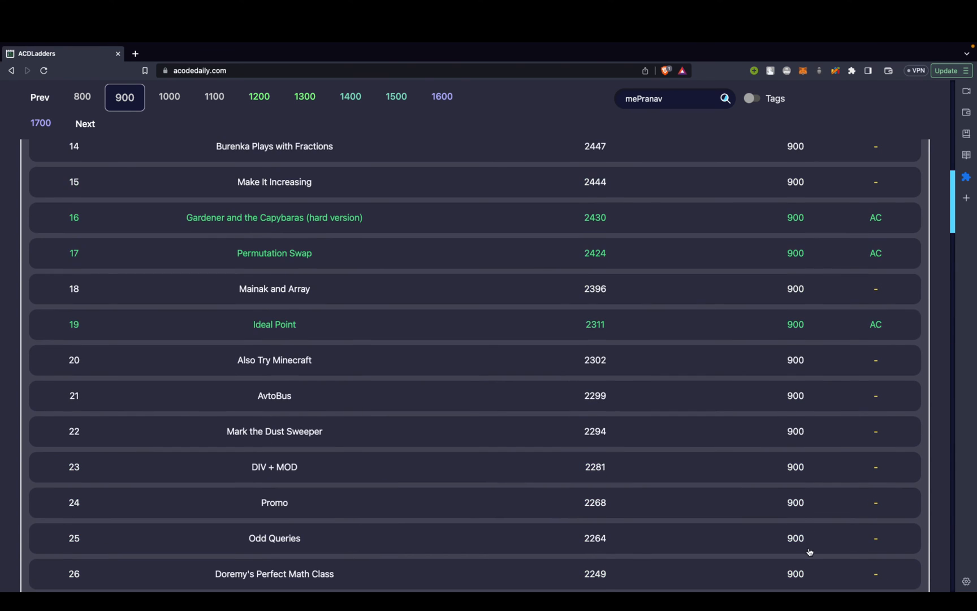
Return to the page top showing mePranav's rating 1871, 17 solved and 83 unsolved
scroll(up, 3)
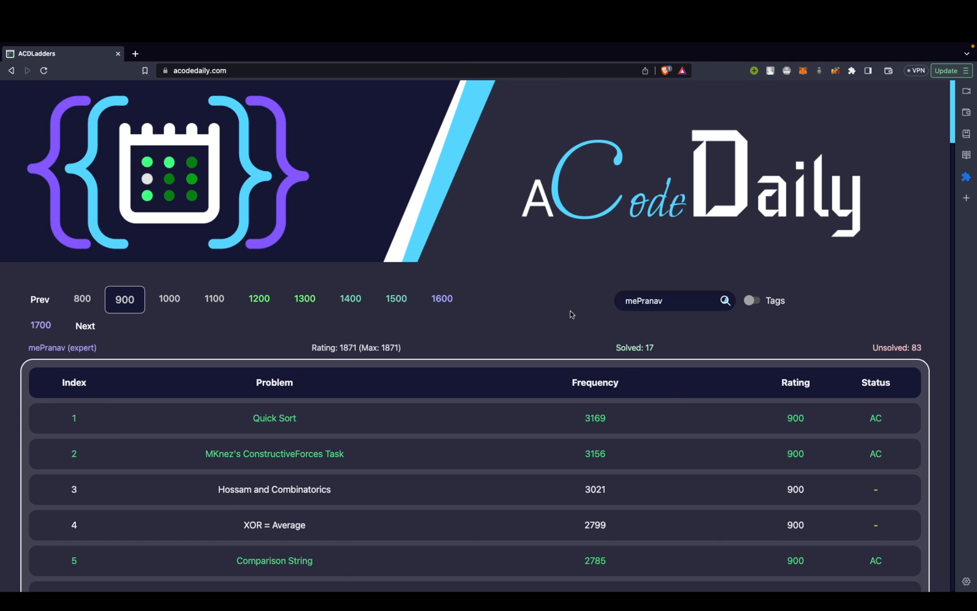
mouse_move(568, 310)
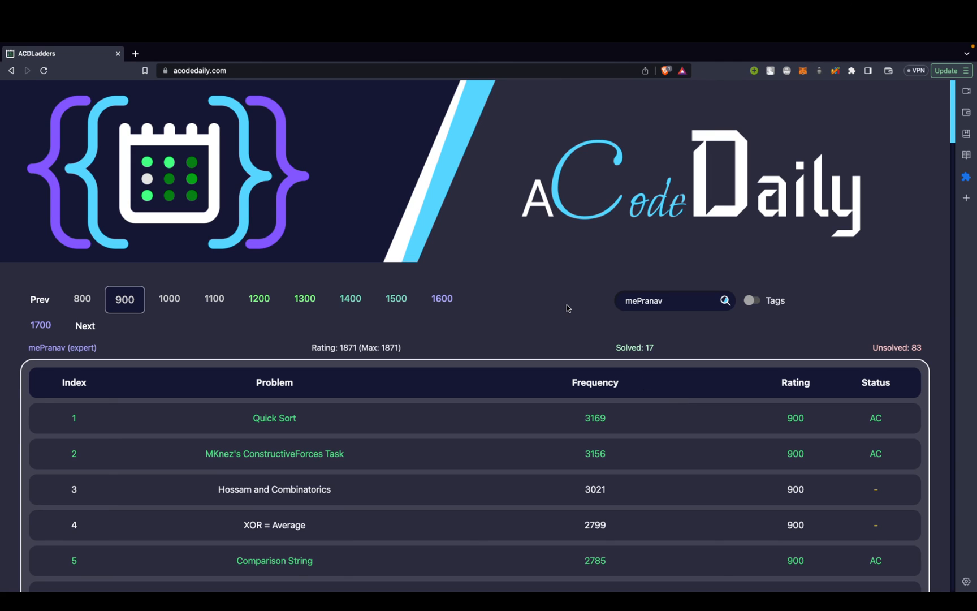
mouse_move(559, 310)
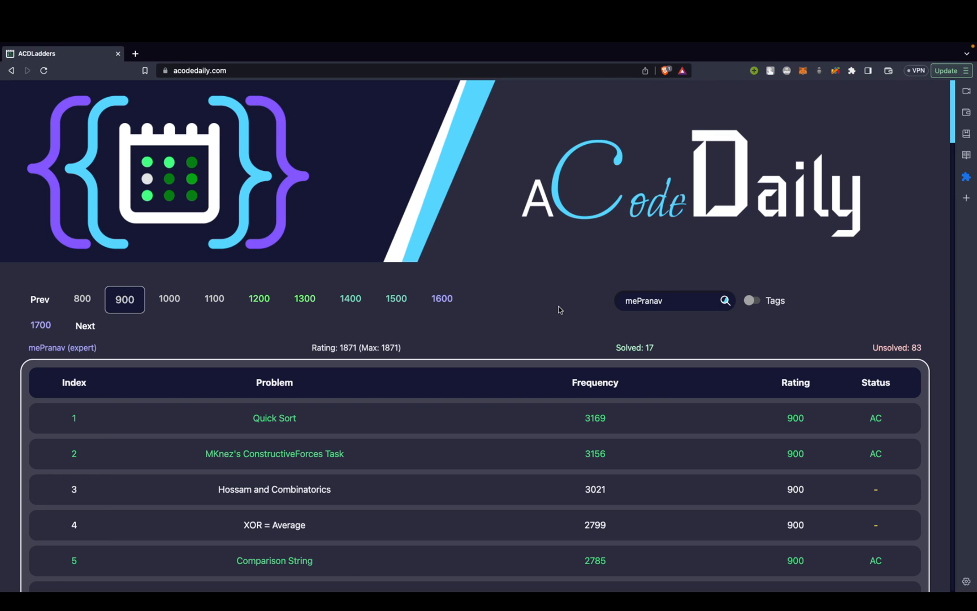
mouse_move(551, 362)
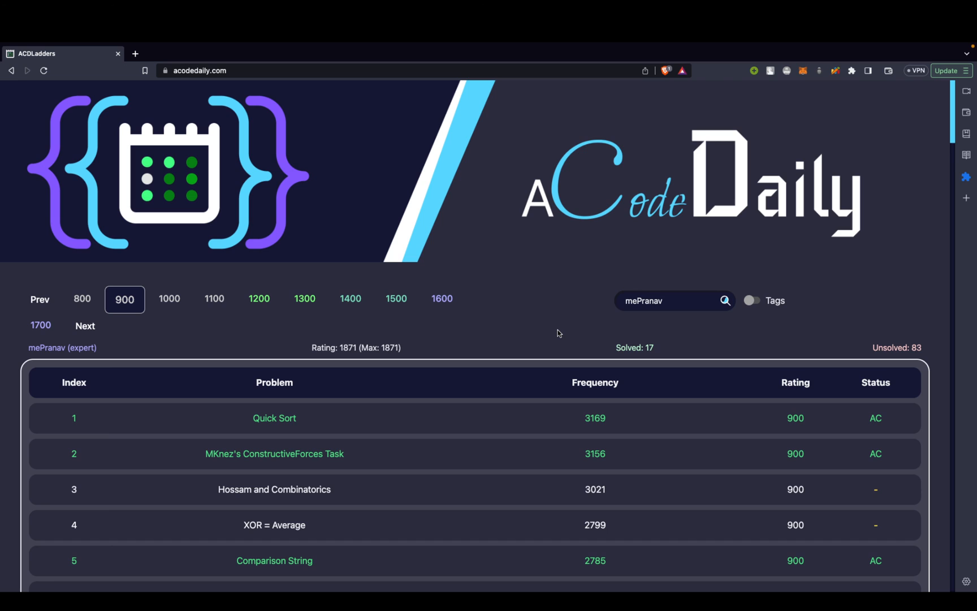
mouse_move(554, 333)
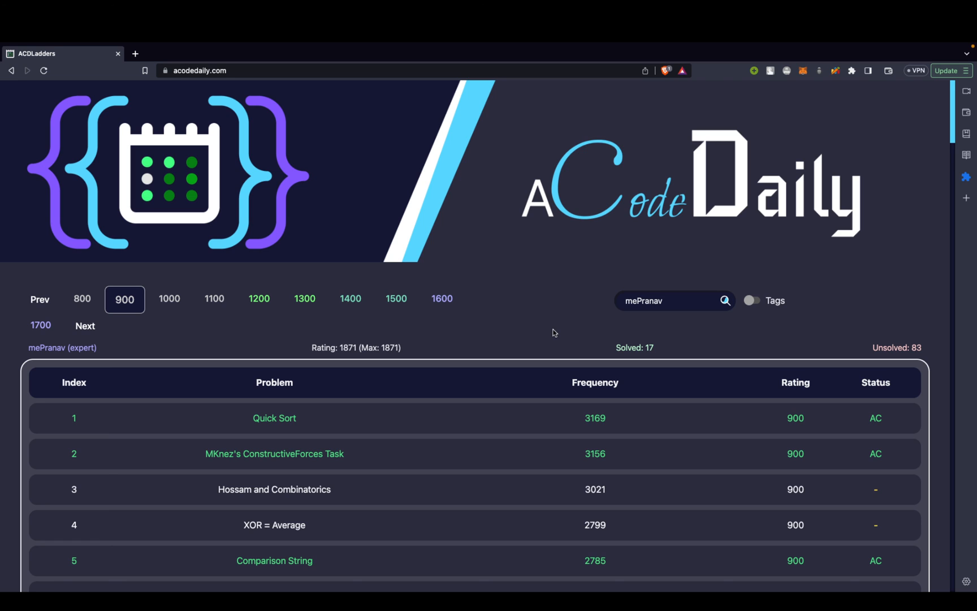